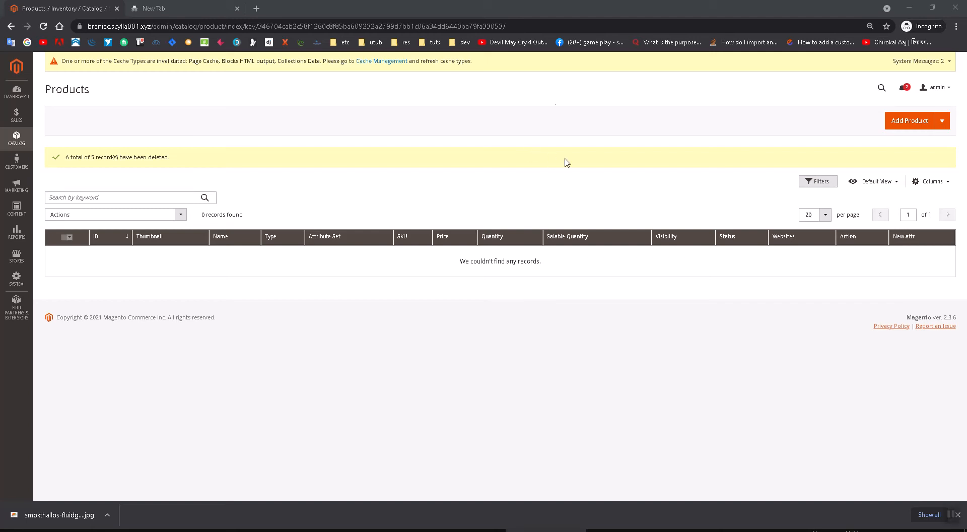
mouse_move(569, 153)
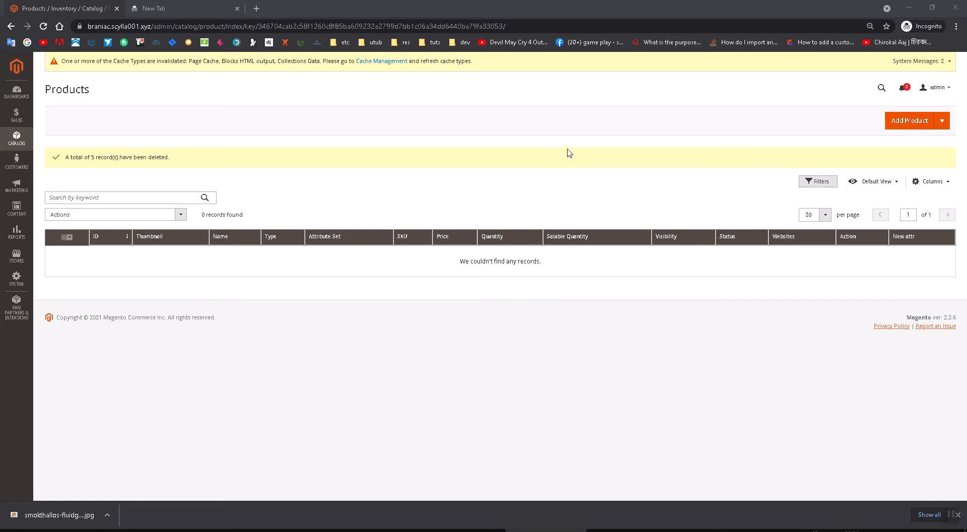
mouse_move(943, 111)
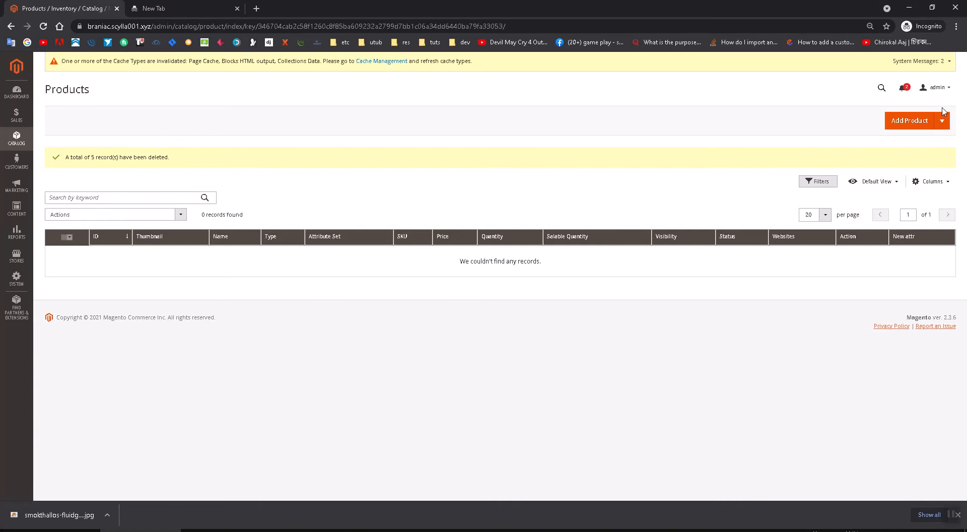
View the storefront in a new tab, then go to Catalog > Categories in the admin
left_click(937, 88)
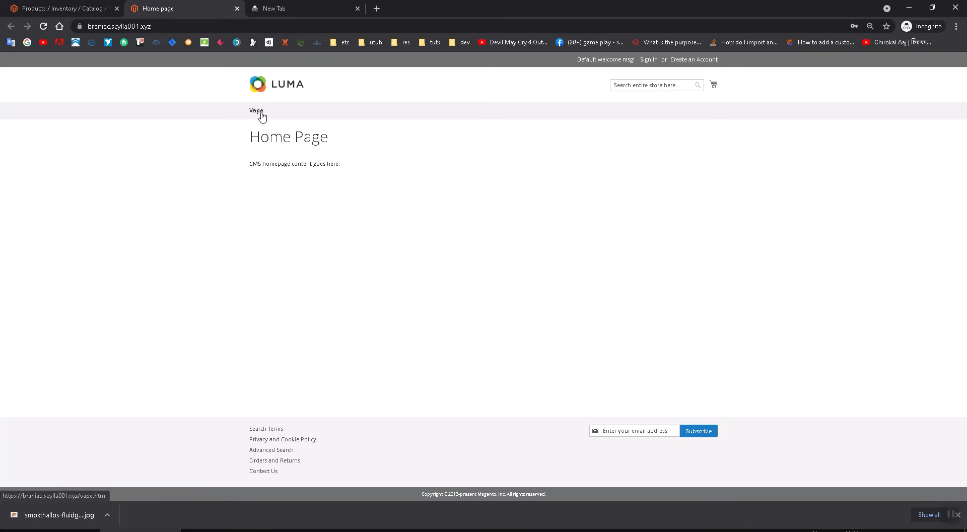
left_click(61, 9)
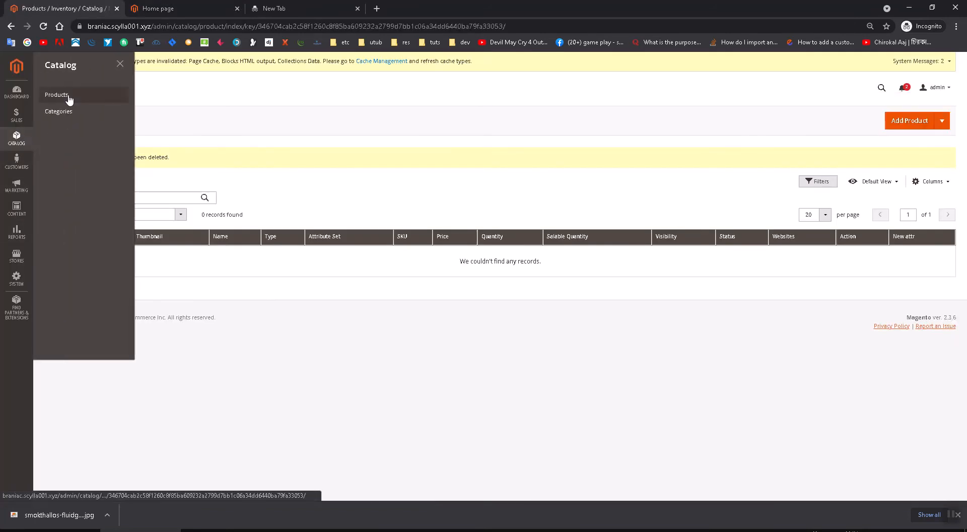
left_click(58, 112)
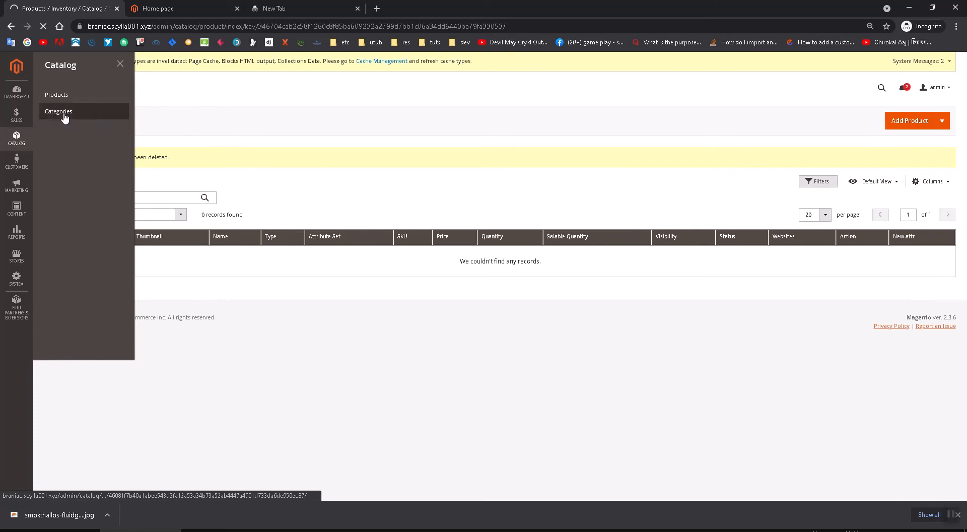
mouse_move(111, 227)
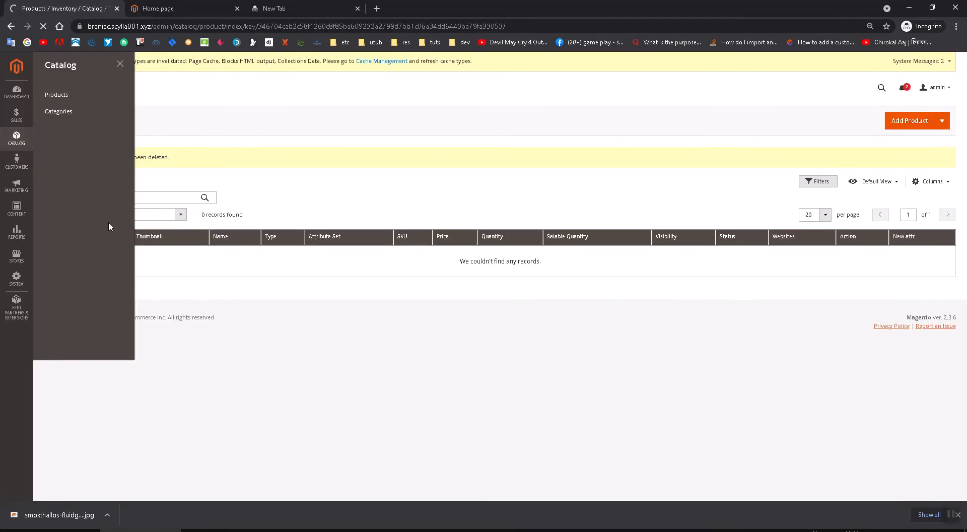
Open the Vape category (ID 3), keeping it enabled and in the menu, and save it
left_click(59, 112)
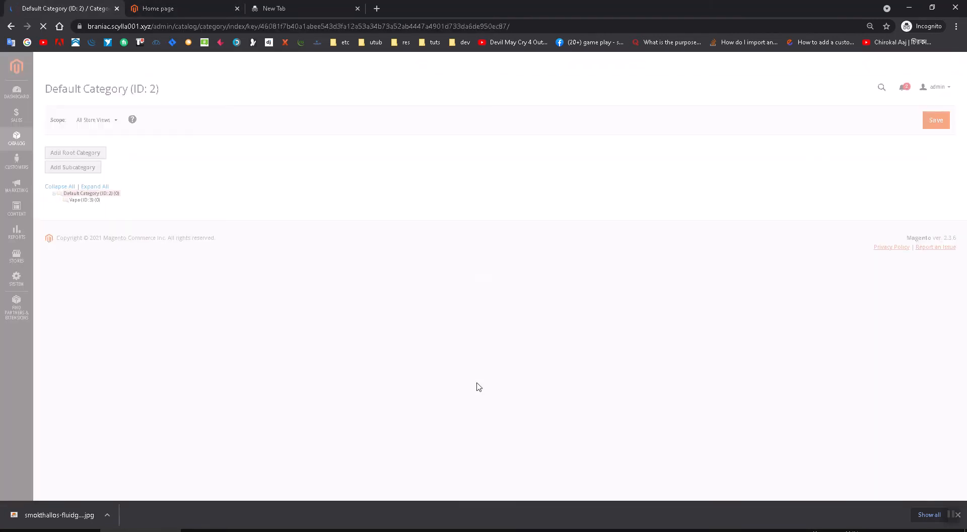
left_click(89, 193)
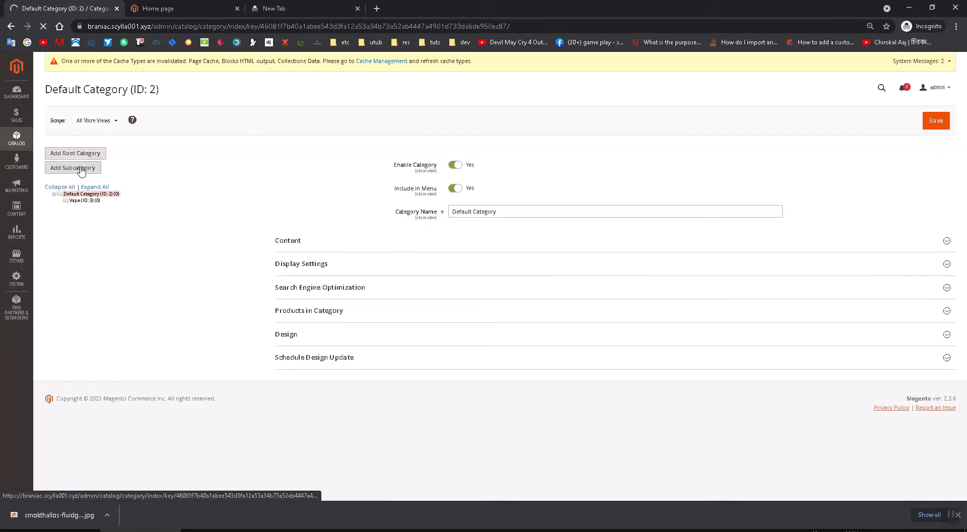
mouse_move(531, 265)
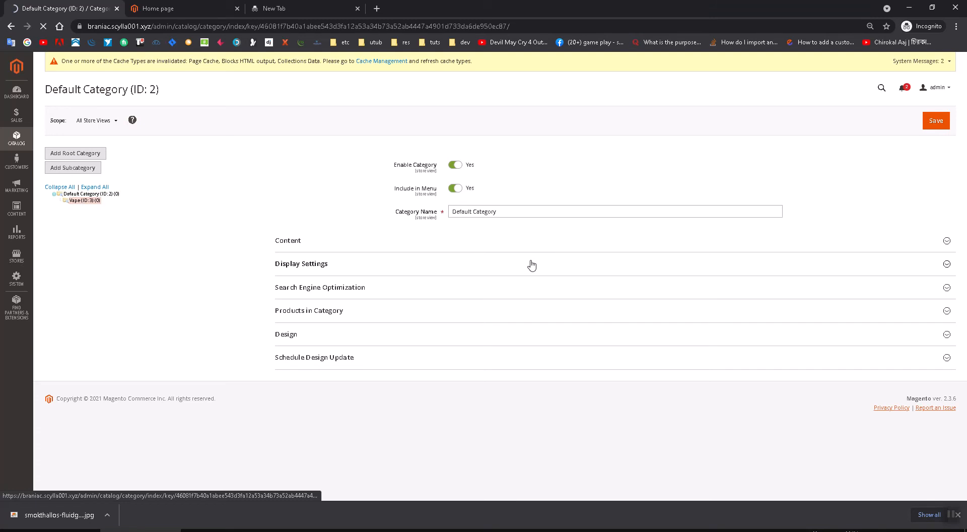
left_click(80, 200)
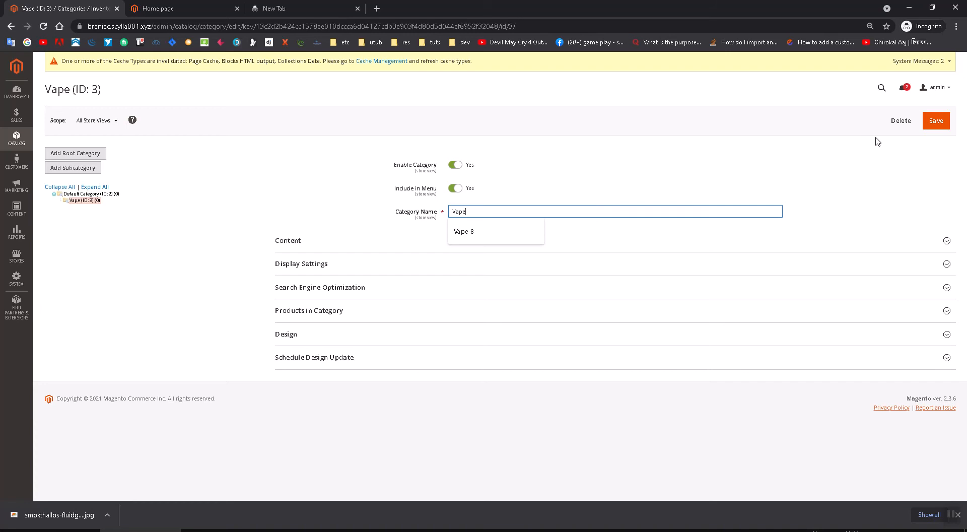
mouse_move(343, 354)
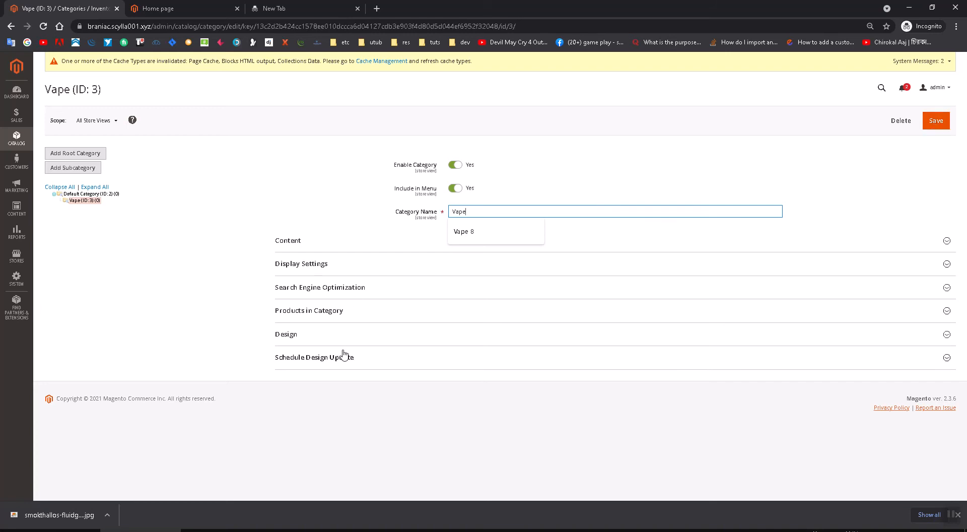
left_click(936, 120)
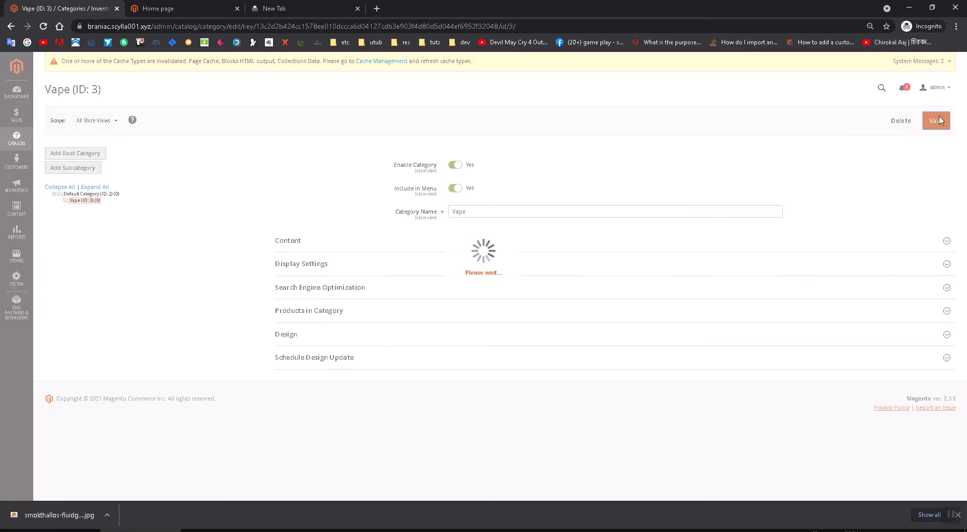
left_click(936, 121)
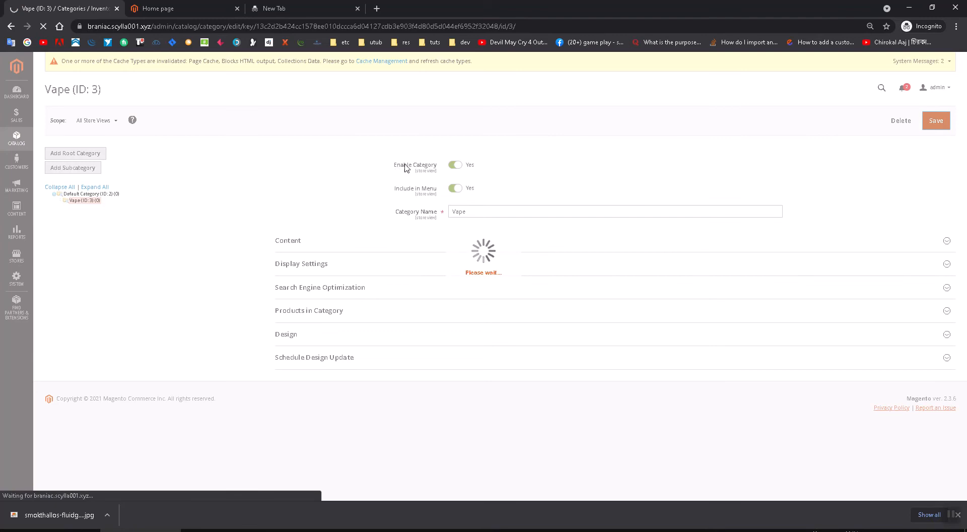
mouse_move(462, 171)
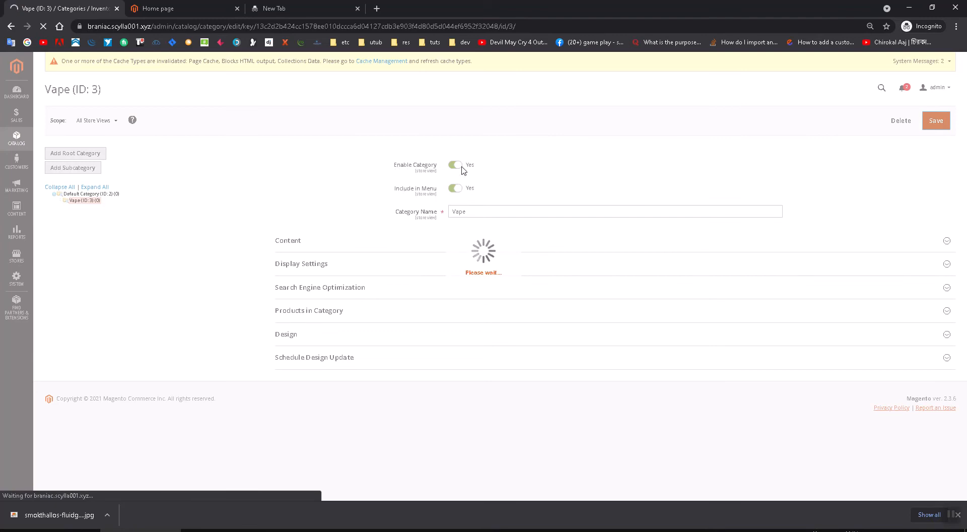
left_click(936, 121)
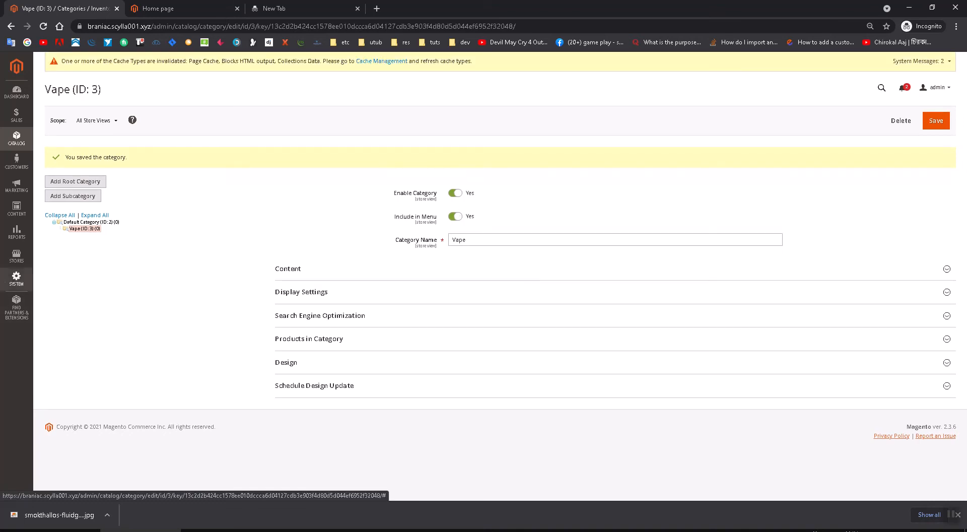
In the Default attribute set, move color out and back under country_of_manufacture in Product Details, then save
left_click(16, 281)
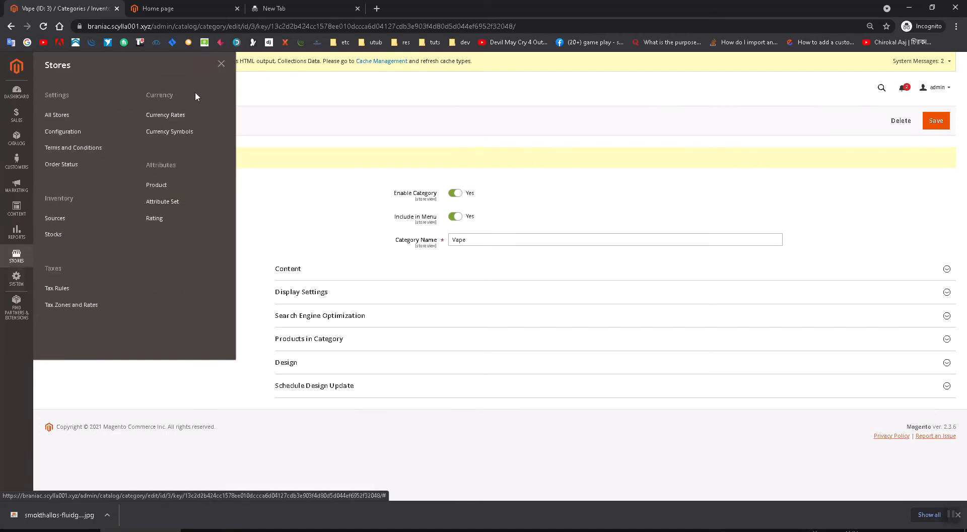
mouse_move(162, 202)
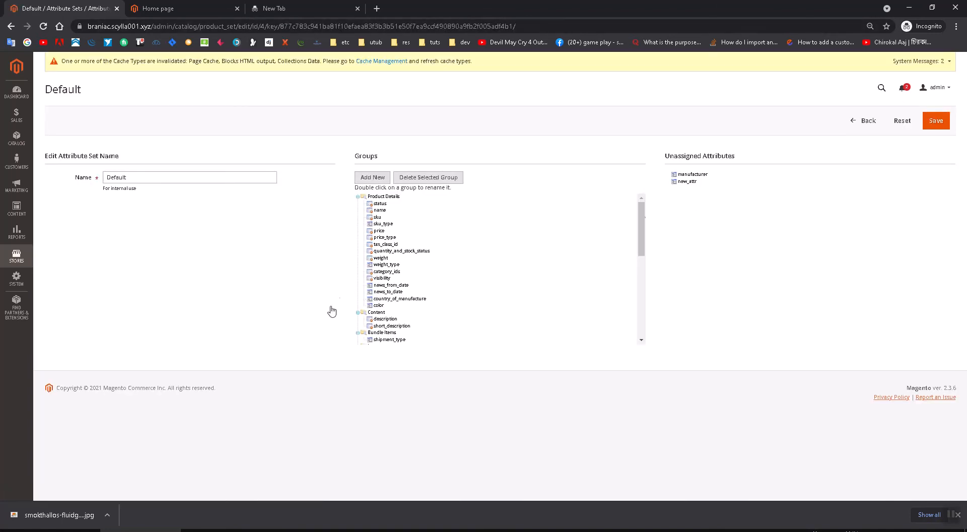
scroll("down", 3)
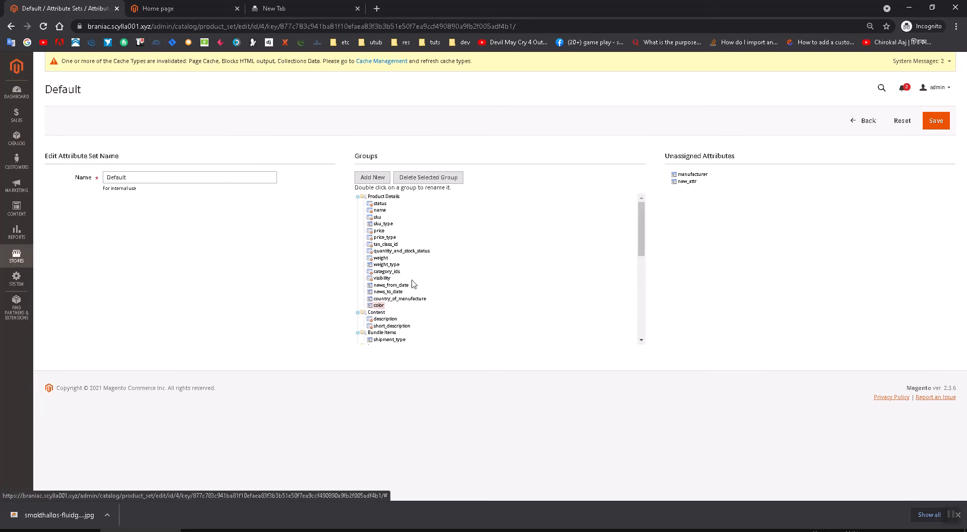
left_click_drag(379, 306, 727, 184)
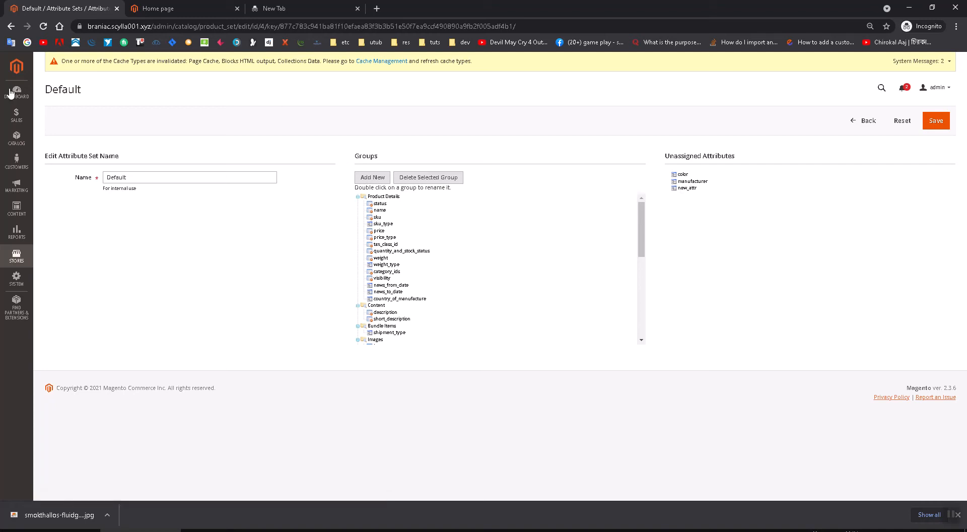
mouse_move(399, 263)
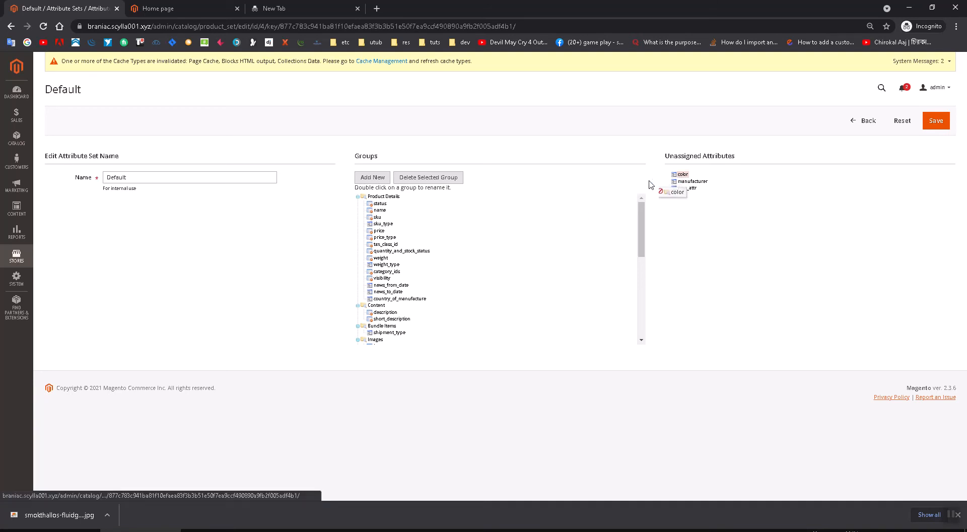
left_click_drag(677, 192, 425, 305)
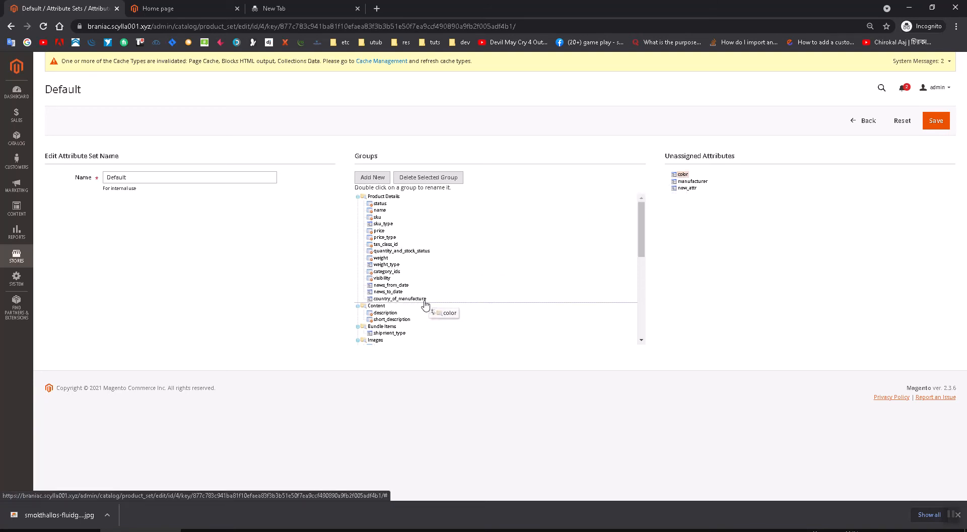
left_click_drag(682, 173, 400, 306)
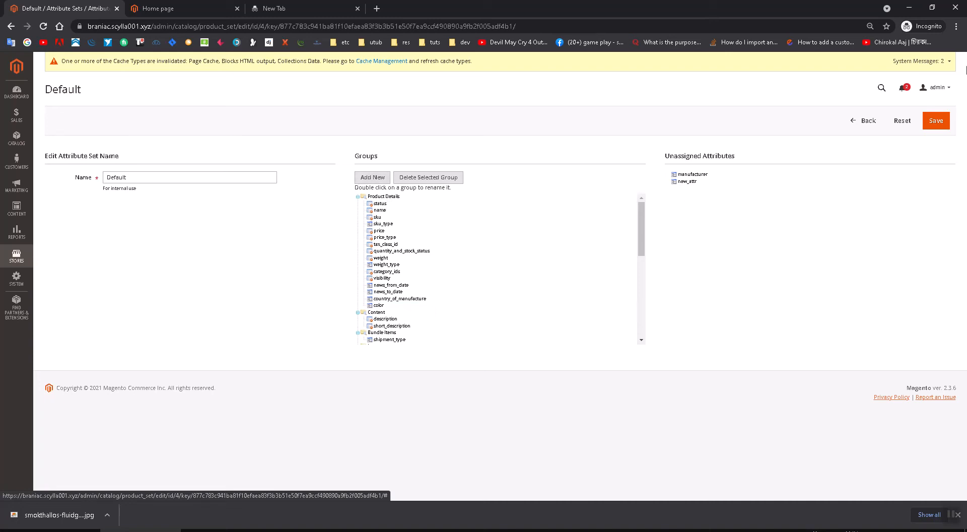
left_click(936, 121)
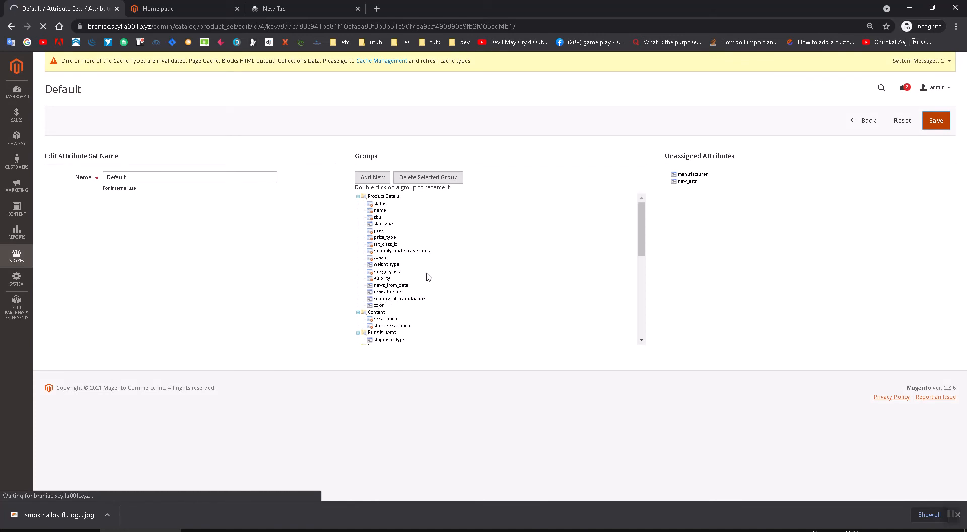
Go to Stores > Attributes > Product to reach the Product Attributes grid
left_click(936, 121)
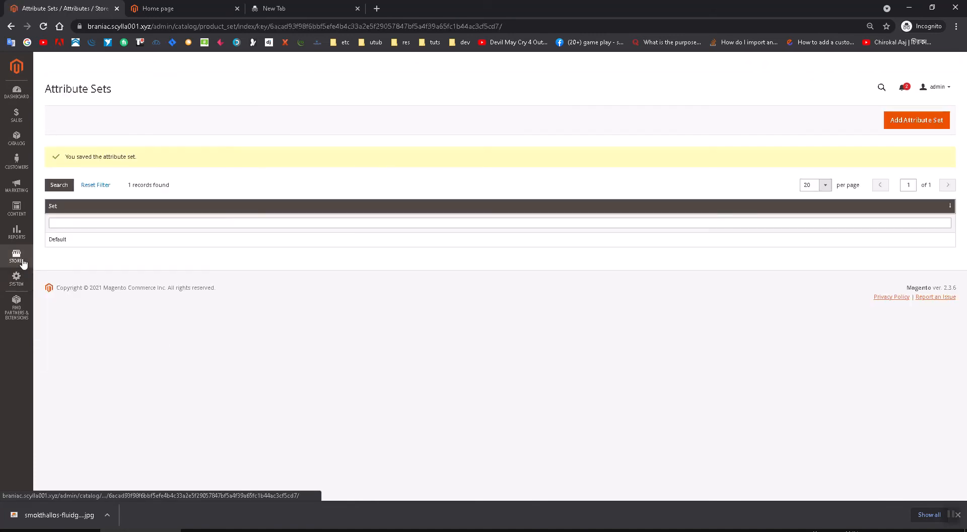
left_click(16, 256)
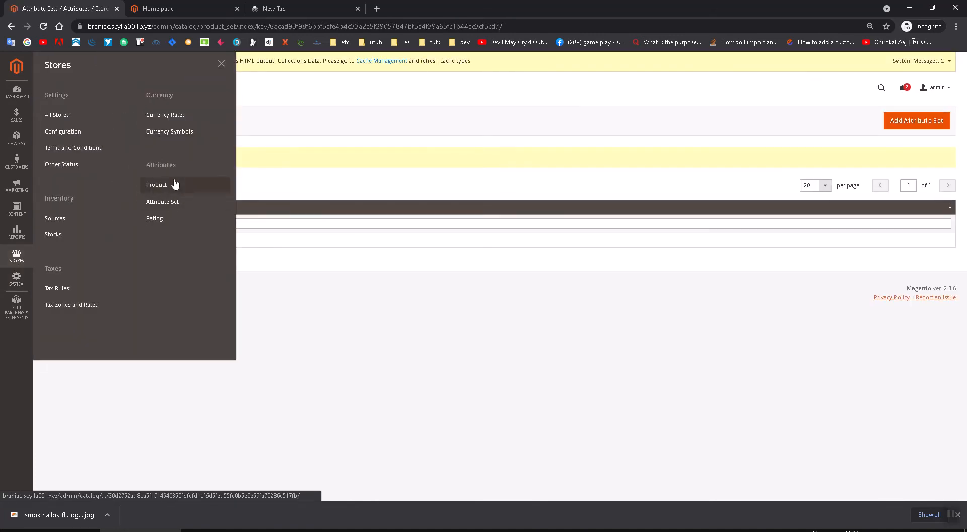
left_click(157, 185)
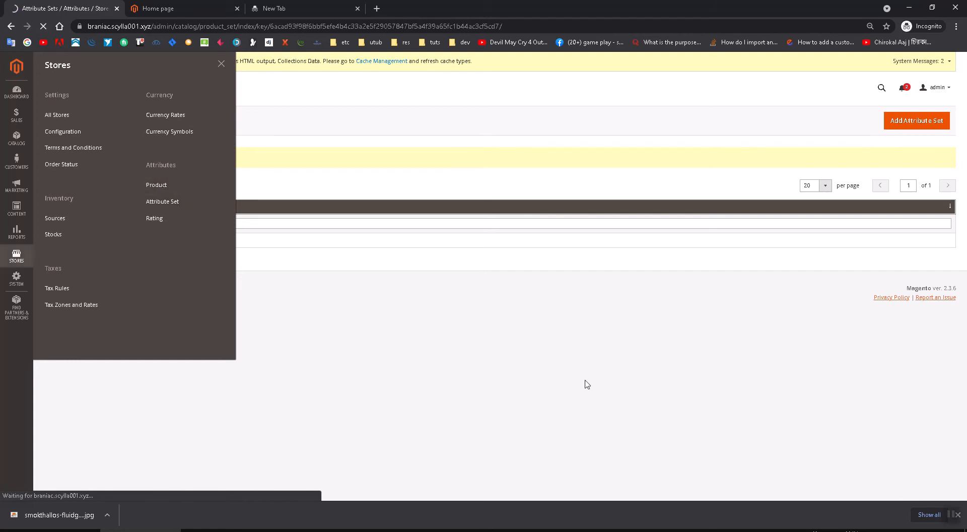
left_click(156, 185)
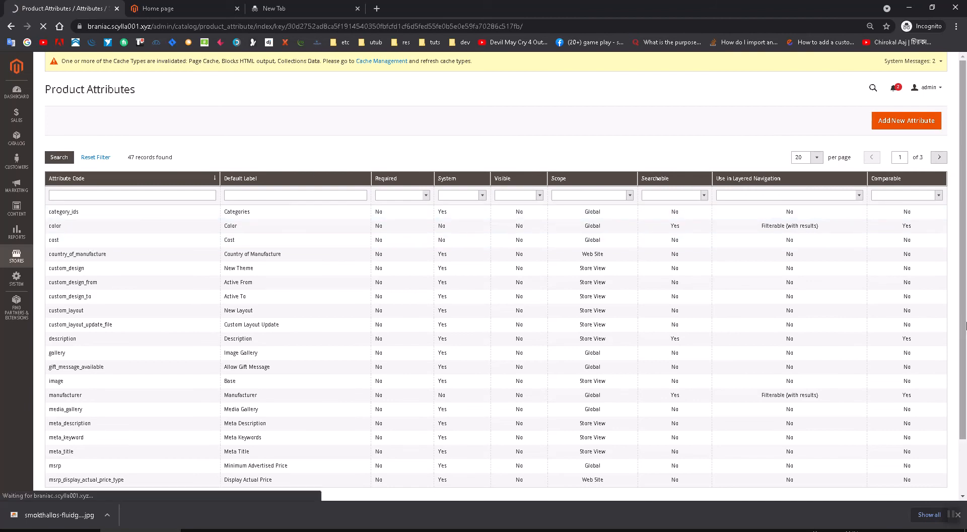
Add a green swatch labelled green / Green to the color attribute and save the attribute
left_click(55, 226)
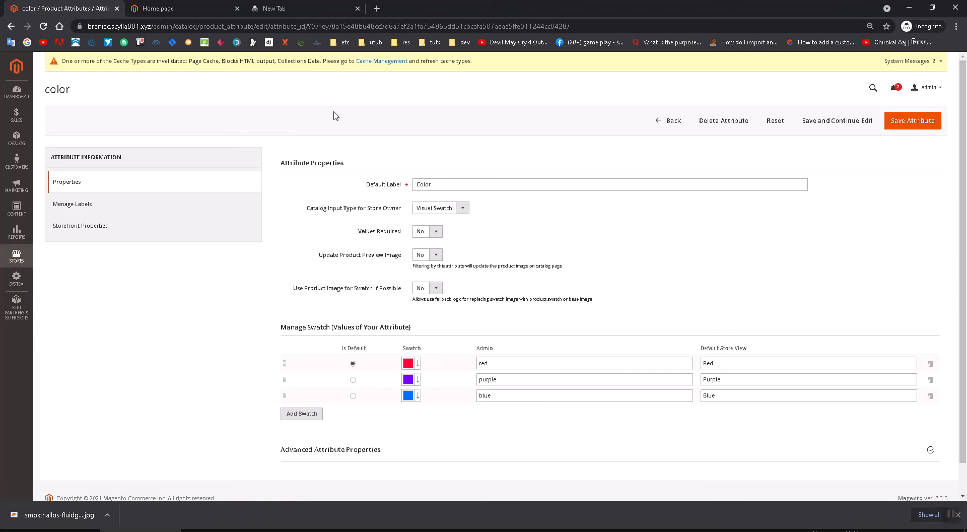
mouse_move(458, 149)
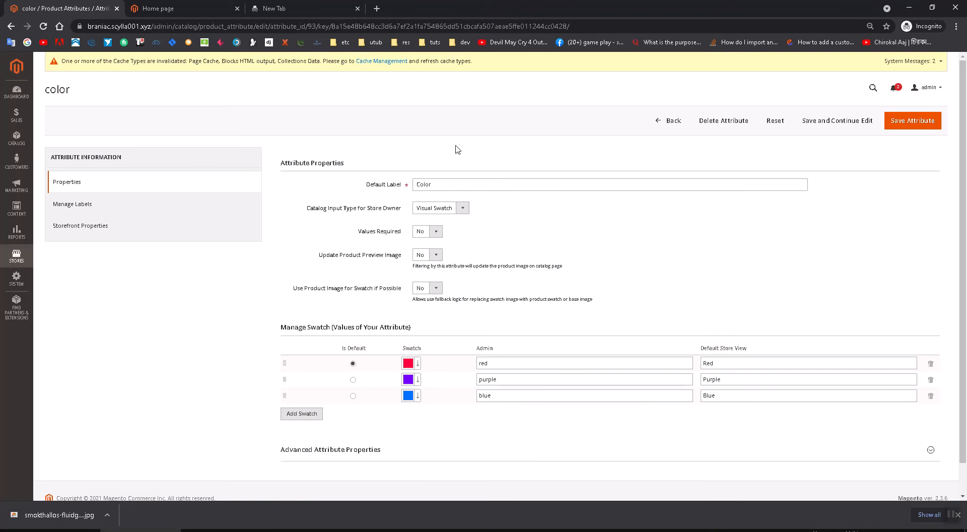
double_click(424, 185)
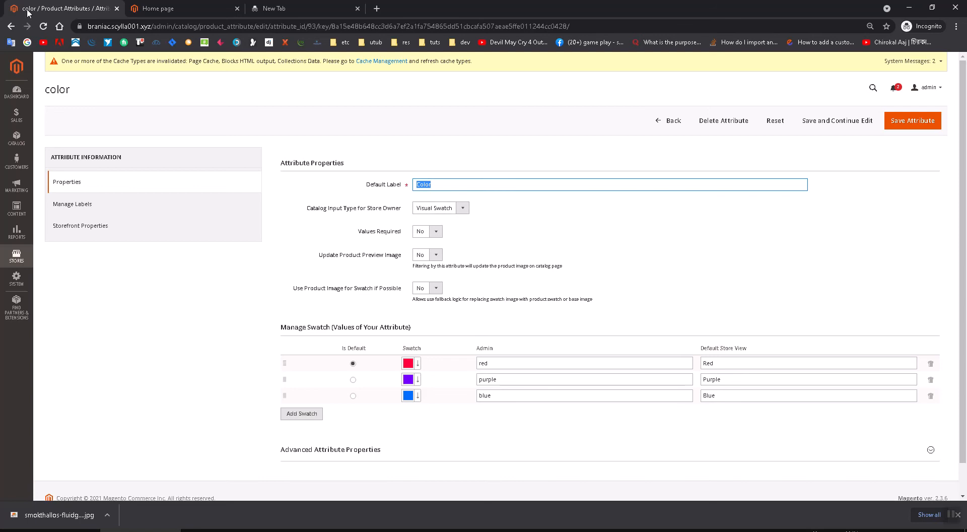
mouse_move(312, 414)
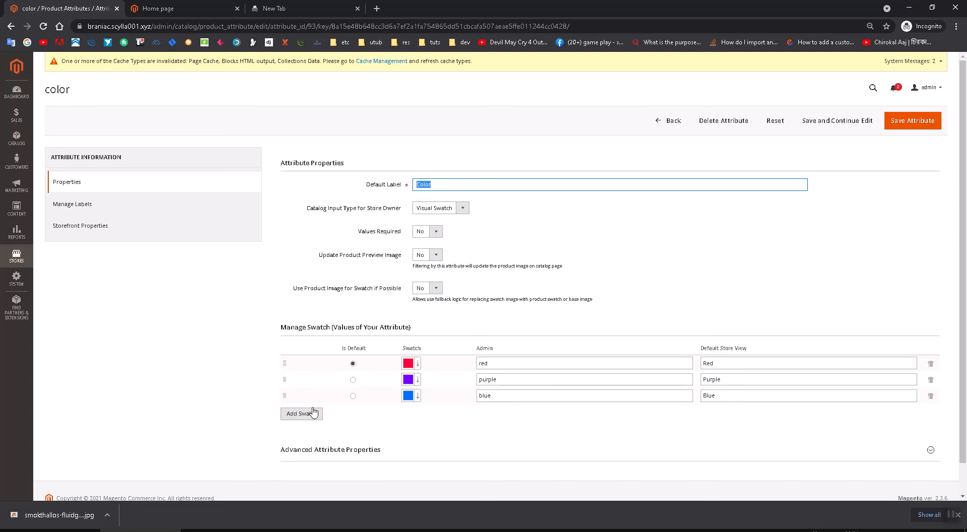
mouse_move(409, 372)
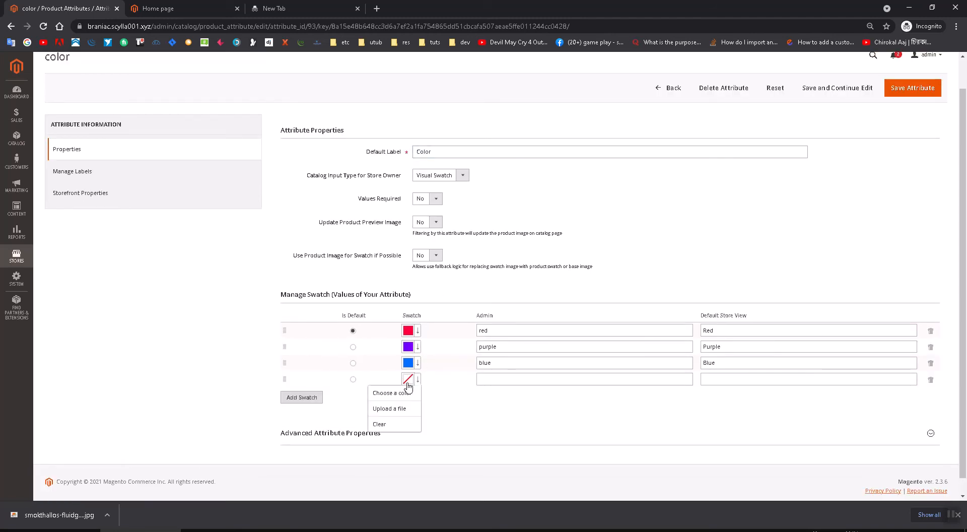
left_click(389, 393)
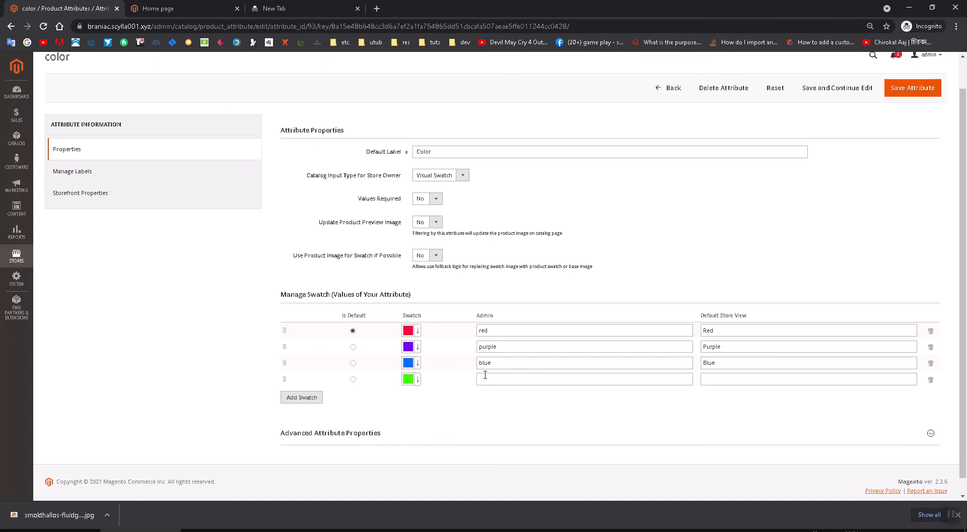
type("green")
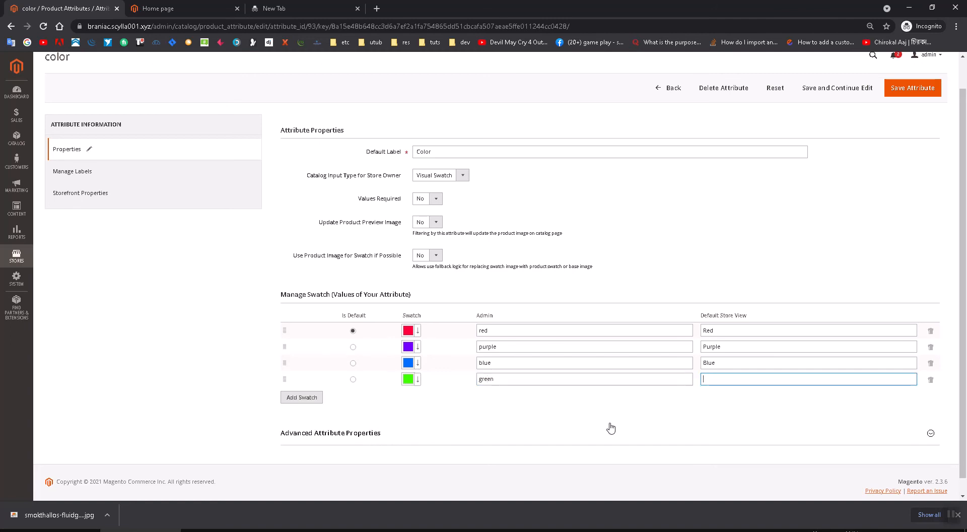
type("Green")
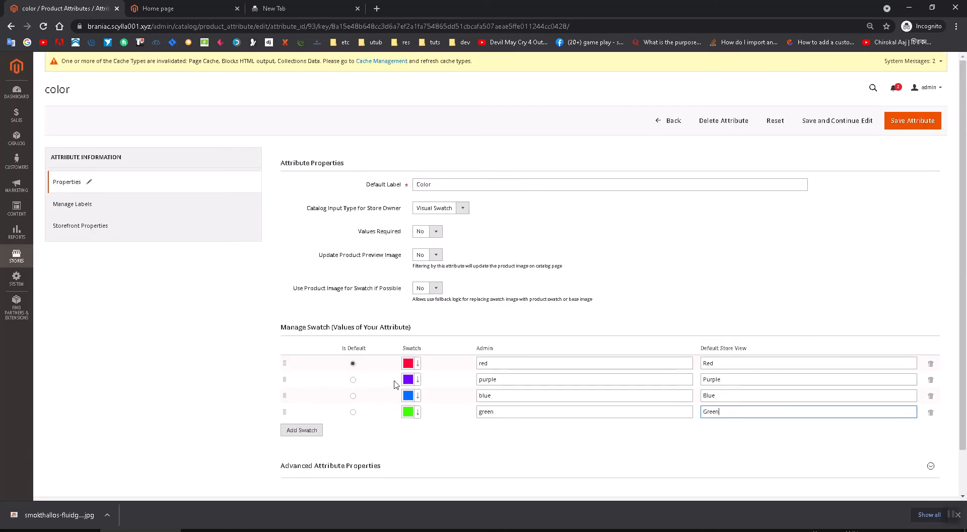
left_click(912, 121)
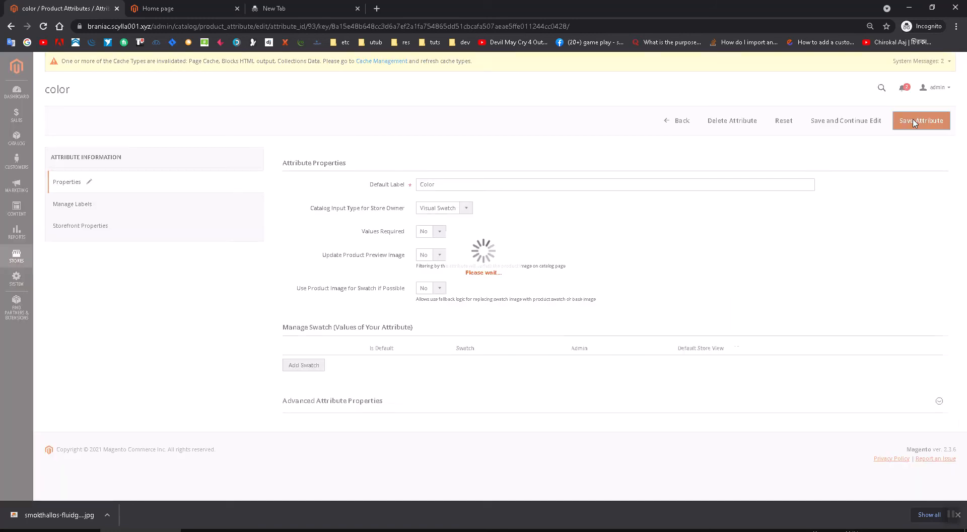
Go to Catalog > Products, reaching the empty product grid
left_click(921, 121)
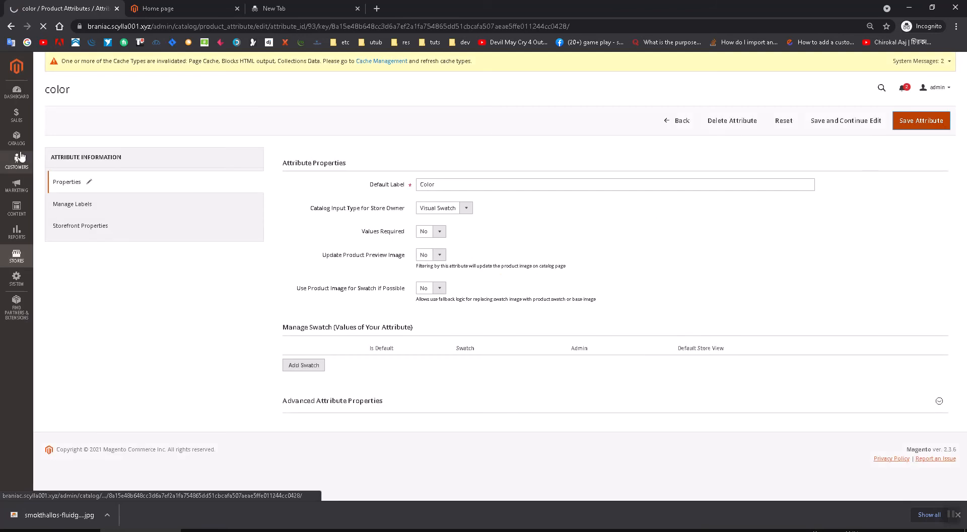
left_click(16, 140)
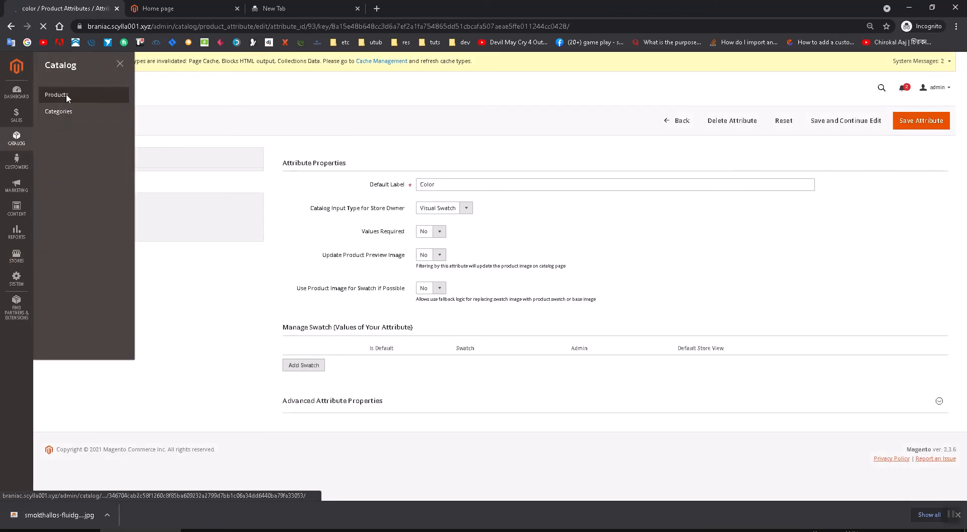
mouse_move(545, 428)
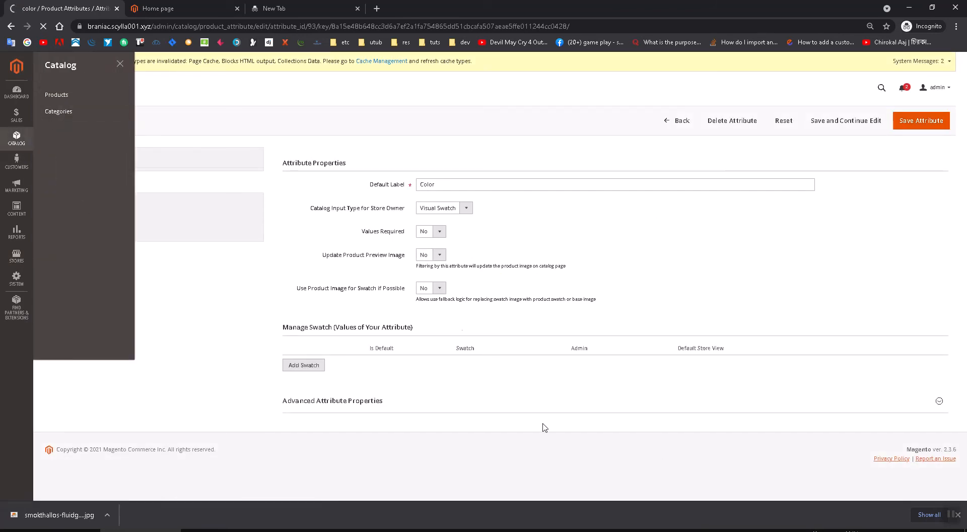
left_click(56, 95)
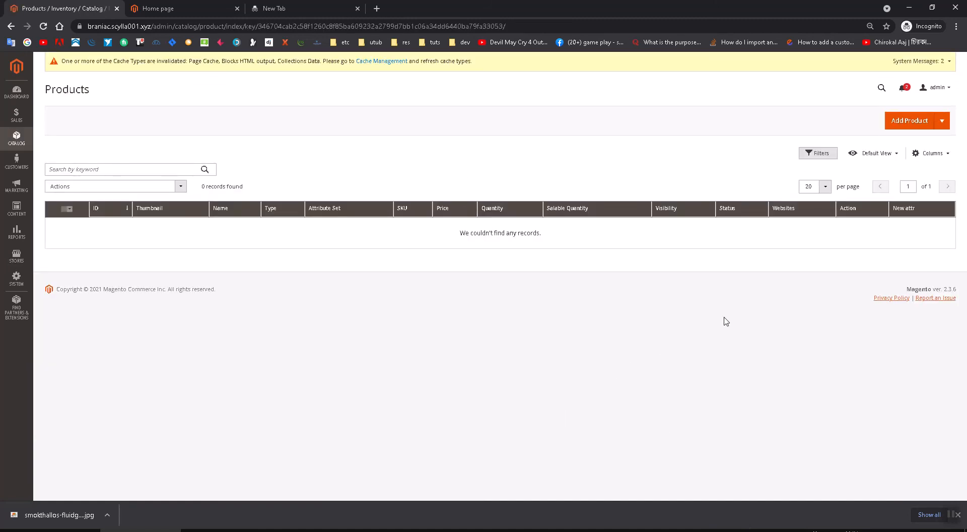
left_click(910, 121)
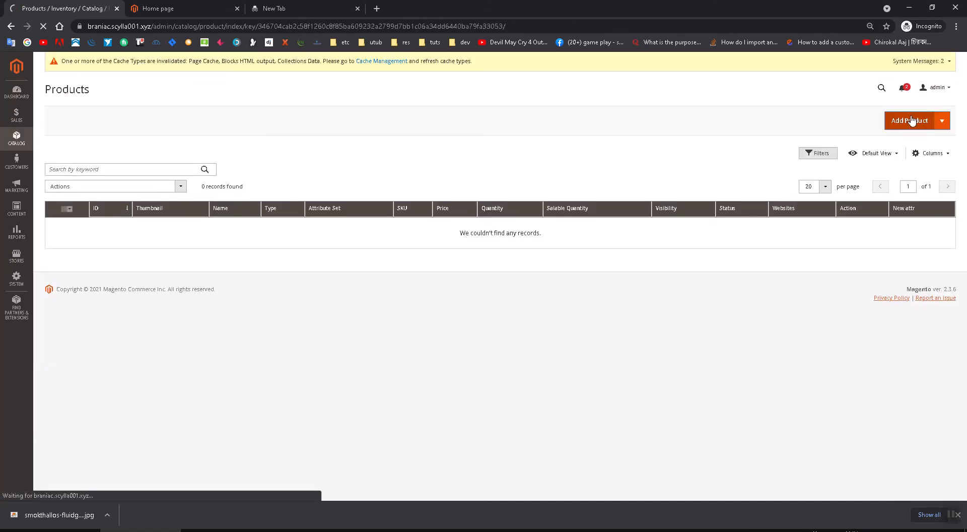
mouse_move(714, 269)
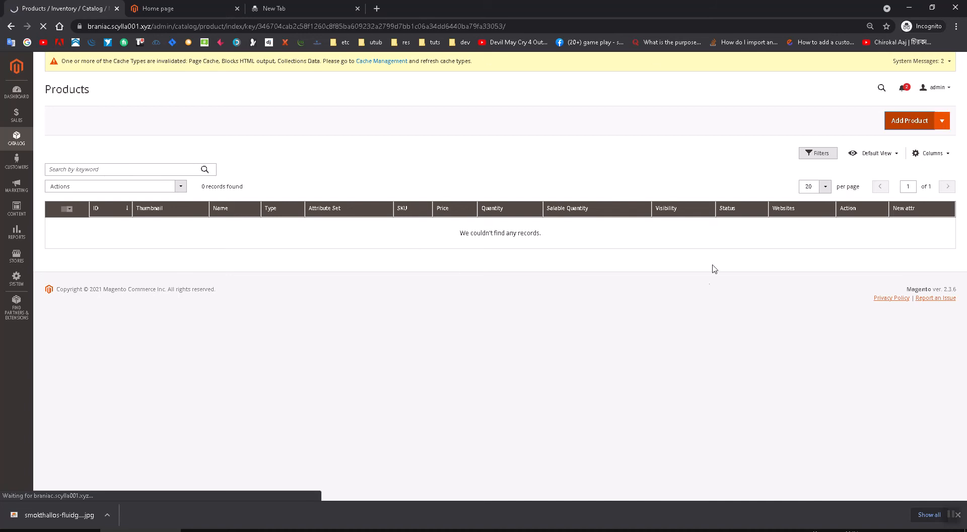
left_click(908, 121)
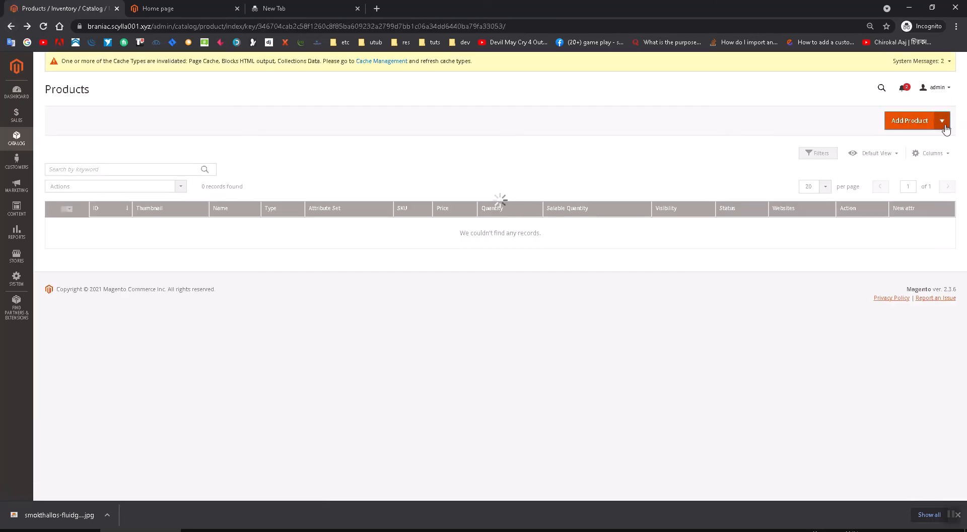
Create a new Configurable Product from the Add Product dropdown
left_click(941, 121)
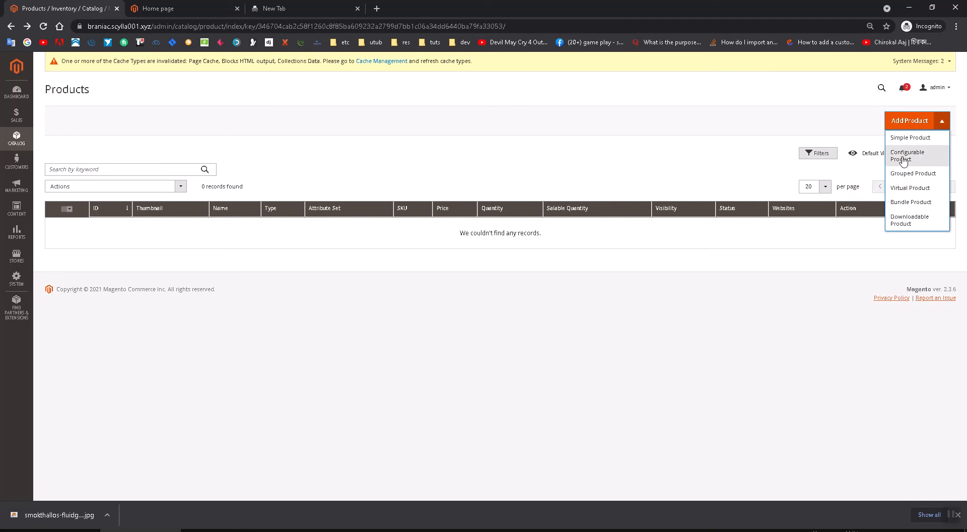
left_click(907, 156)
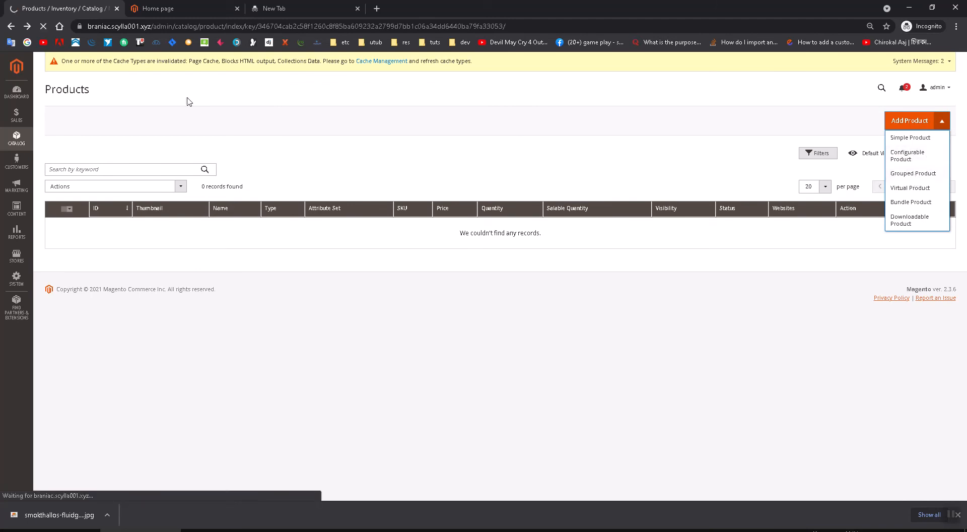
mouse_move(931, 187)
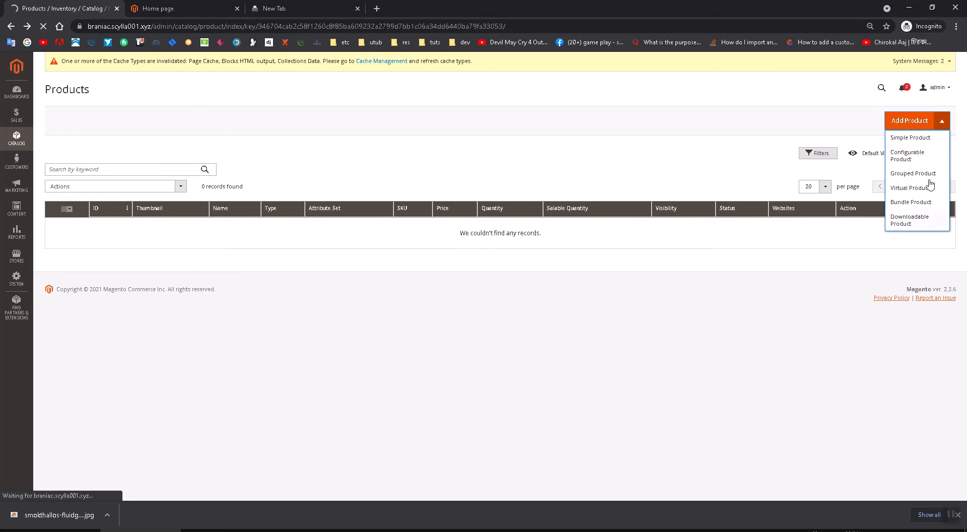
left_click(907, 156)
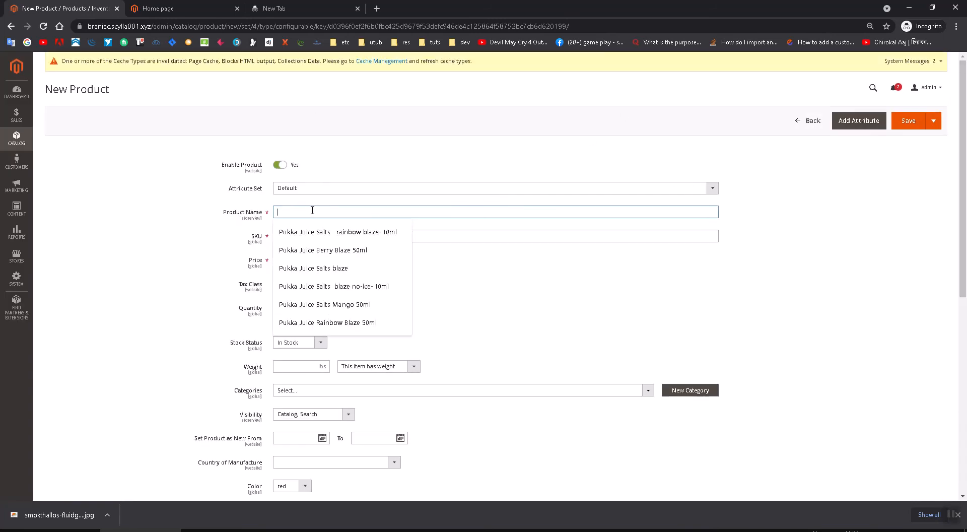
Name the product 'Pukka Juice Salts rainbow blaze- 10ml', price 1200, tax class None, quantity 1200
type("Va")
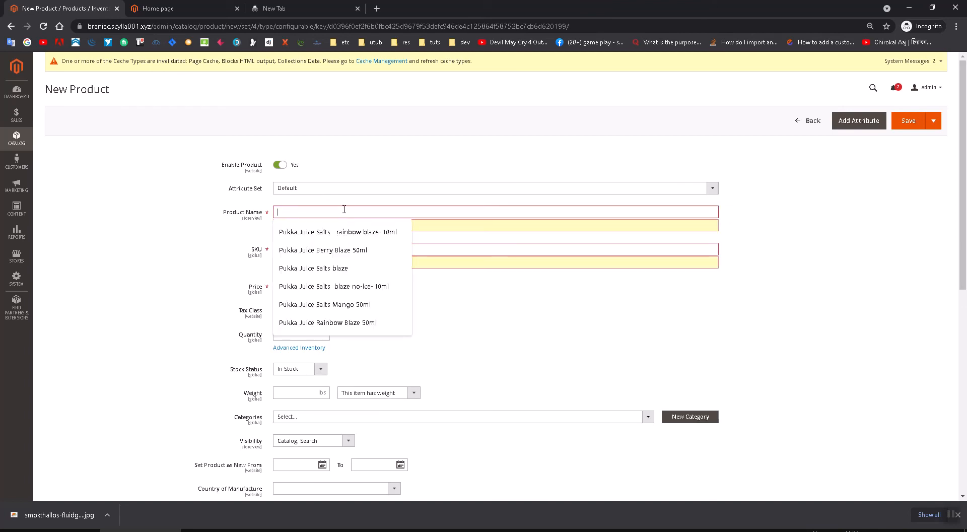
left_click(340, 232)
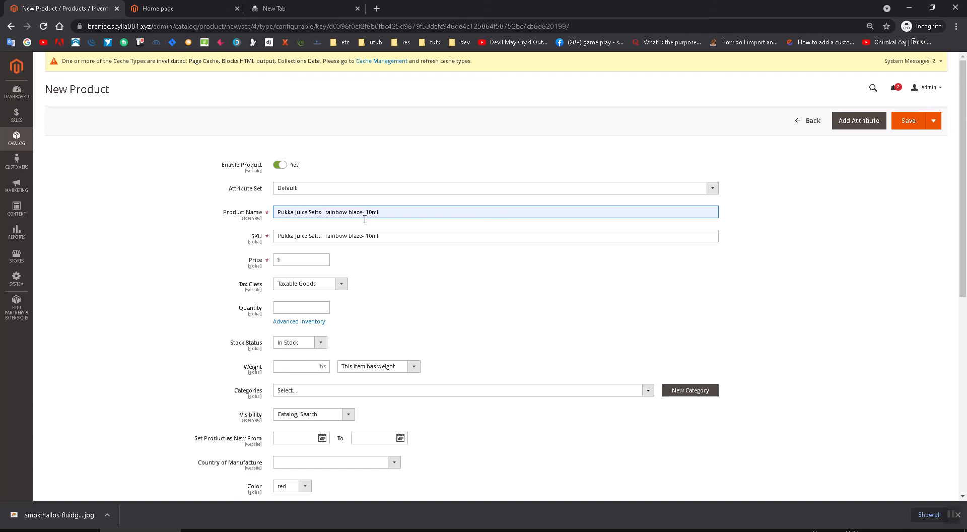
left_click(301, 260)
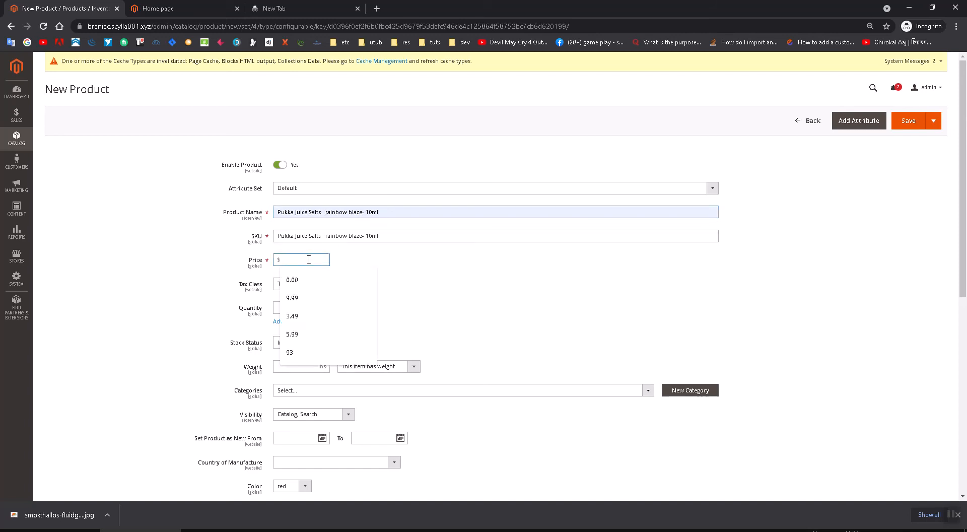
type("1200")
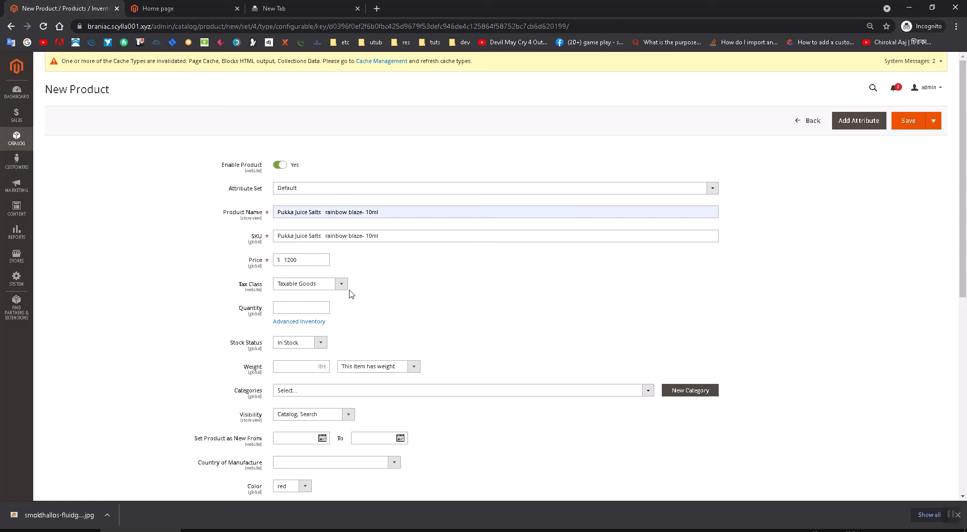
left_click(311, 284)
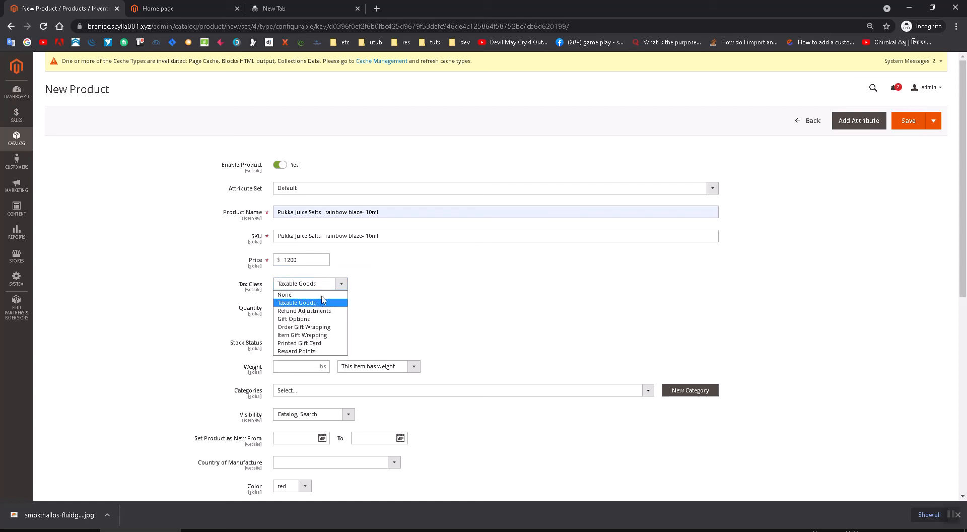
left_click(284, 294)
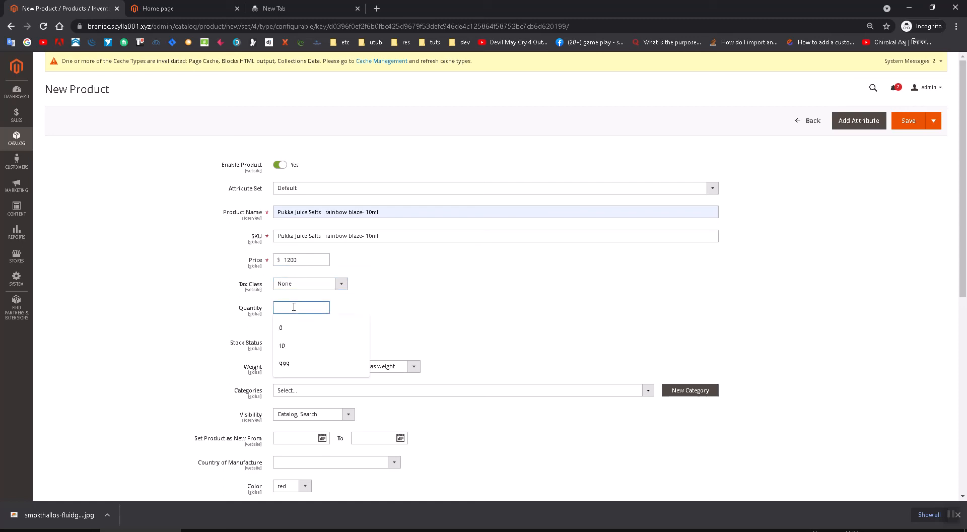
type("1200")
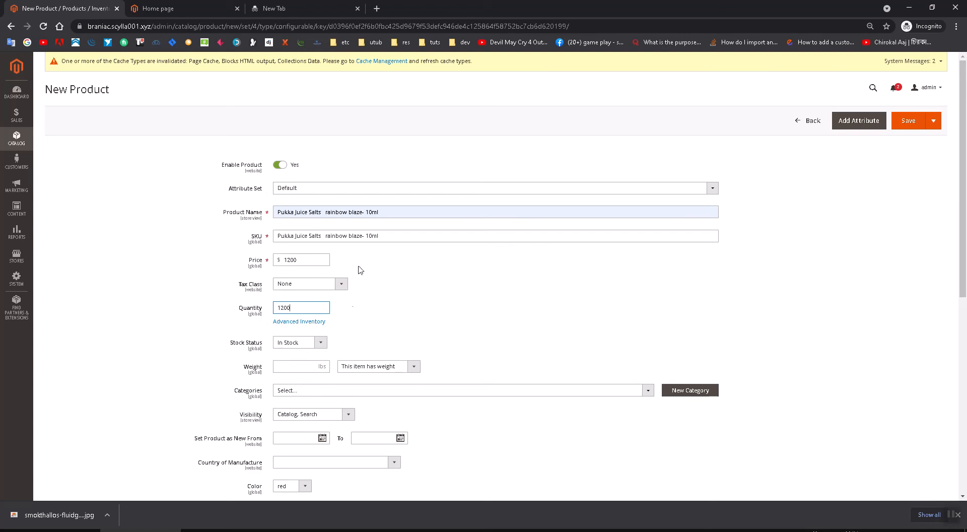
mouse_move(295, 346)
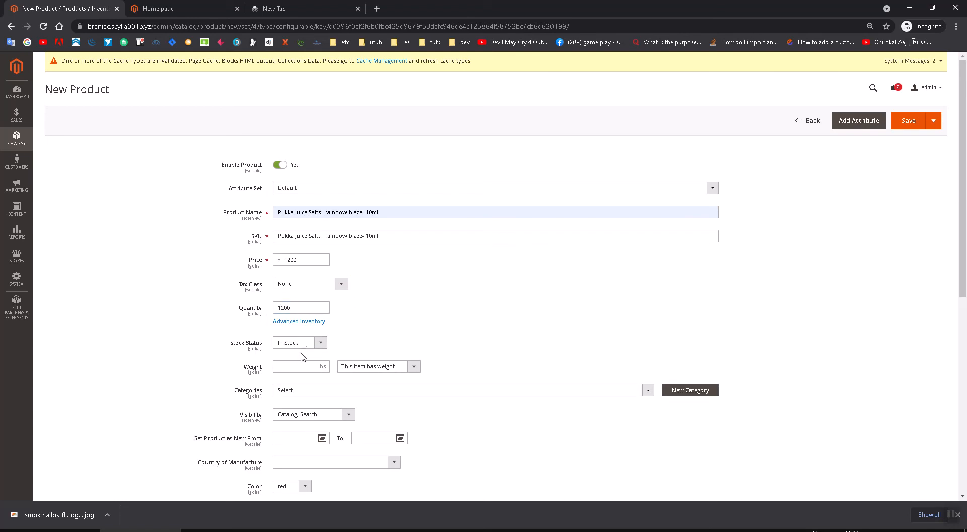
Assign the product to the Vape category and keep red as its color
scroll("down", 3)
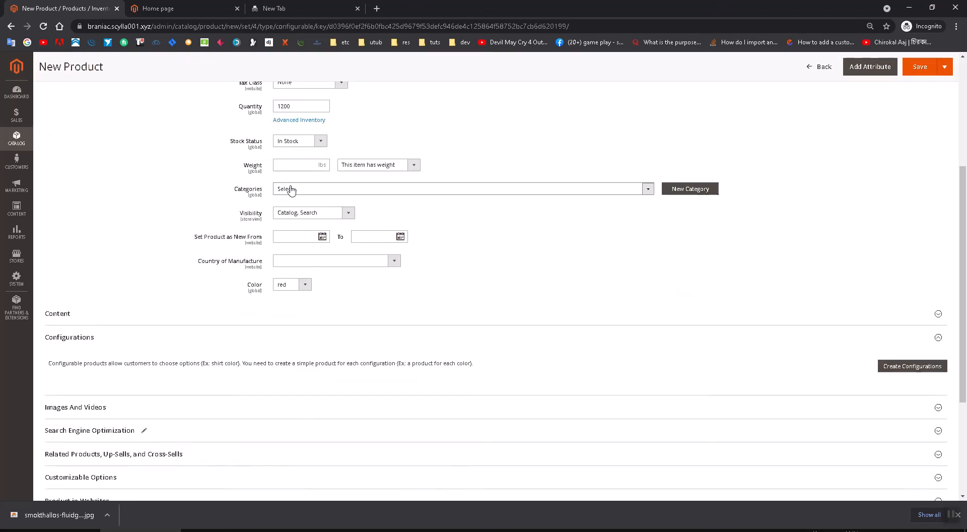
left_click(292, 189)
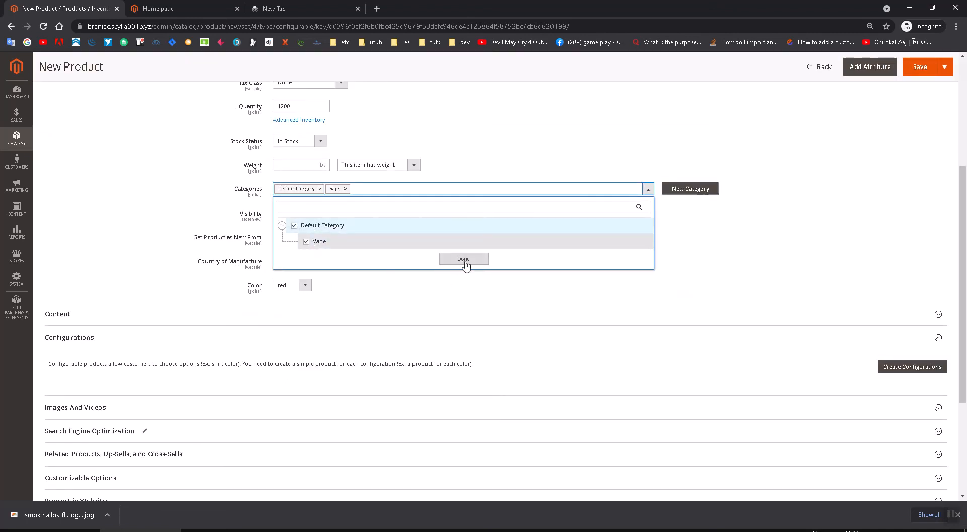
left_click(303, 285)
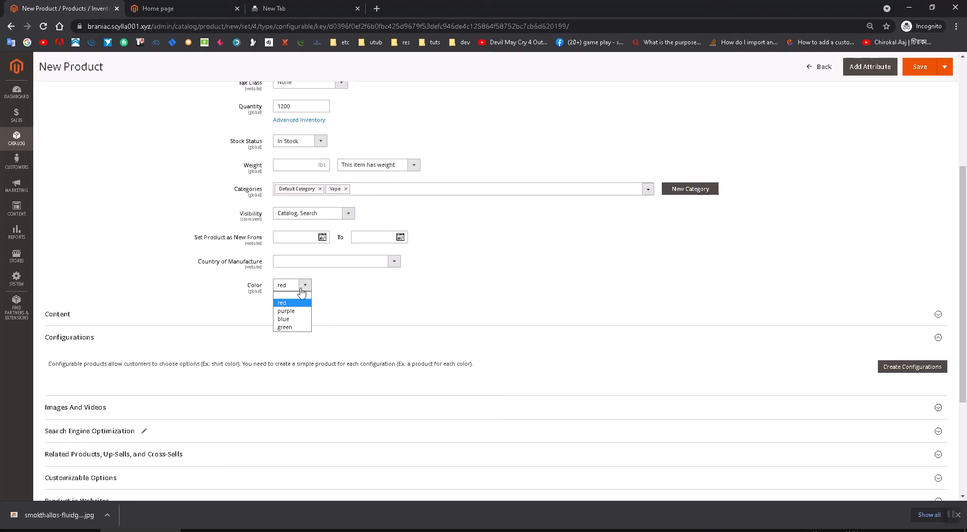
left_click(282, 303)
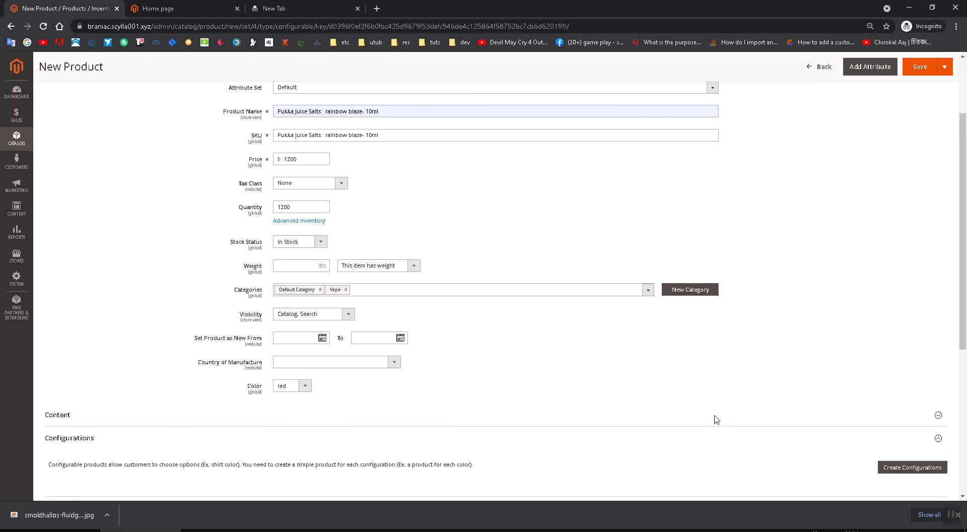
scroll("down", 3)
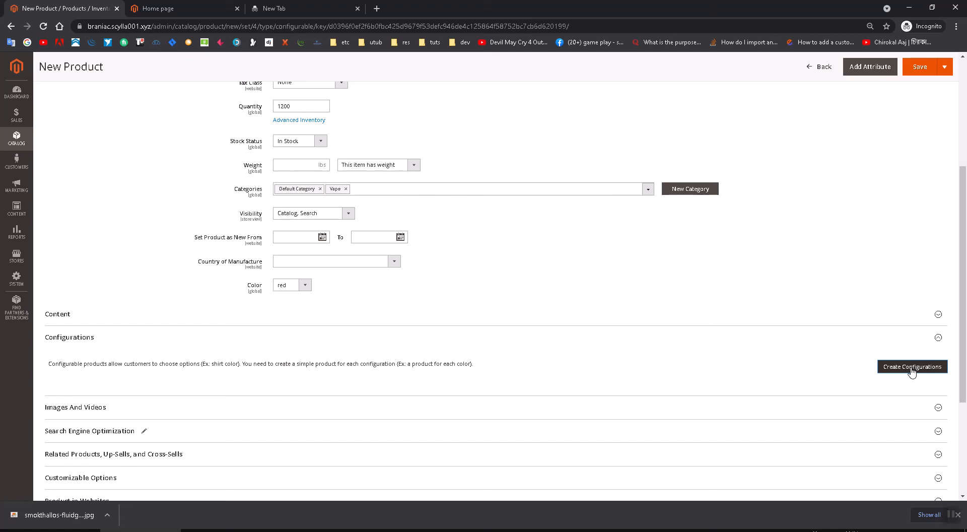
Start Create Configurations on the color attribute with all four values red, purple, blue, green selected
left_click(913, 367)
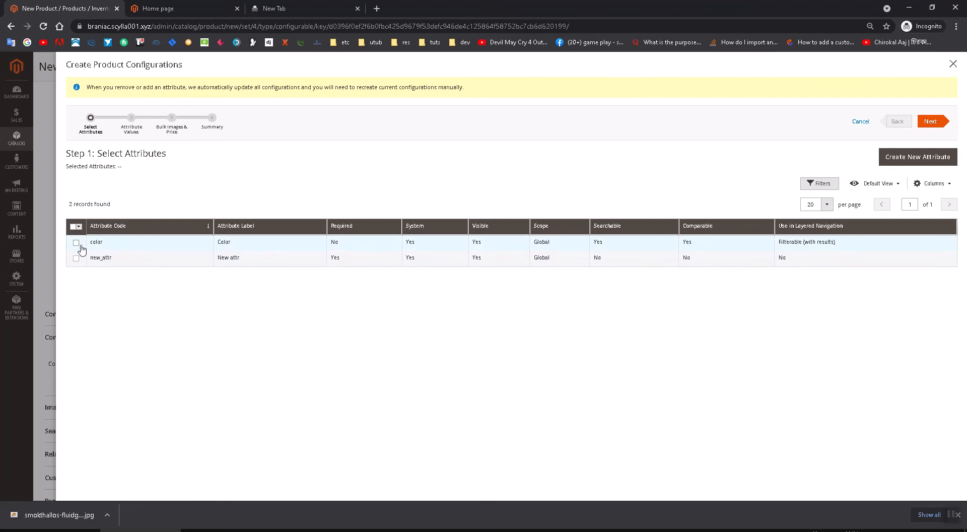
left_click(76, 243)
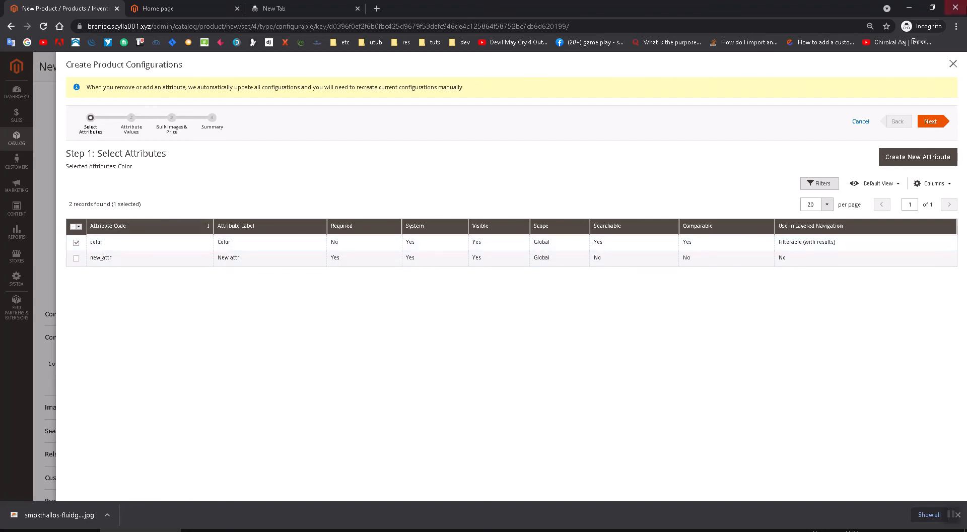
mouse_move(439, 244)
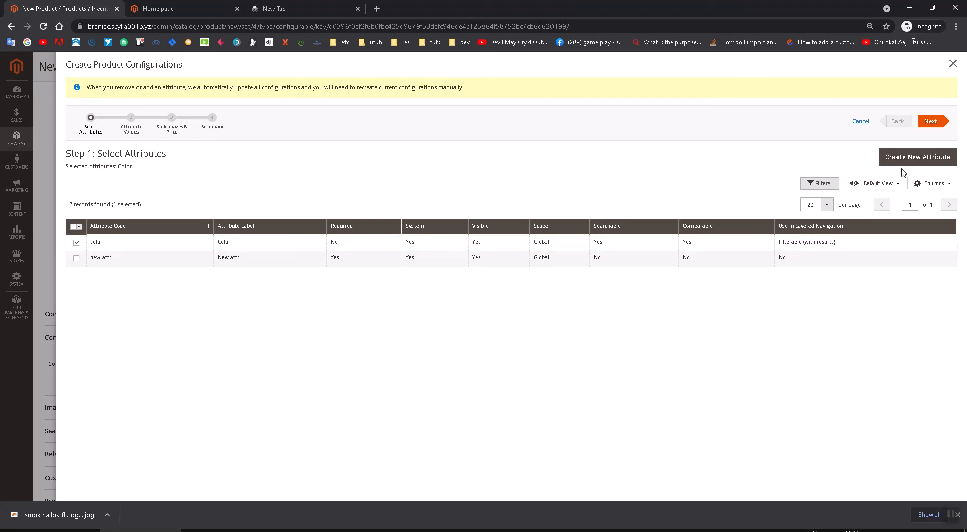
left_click(931, 121)
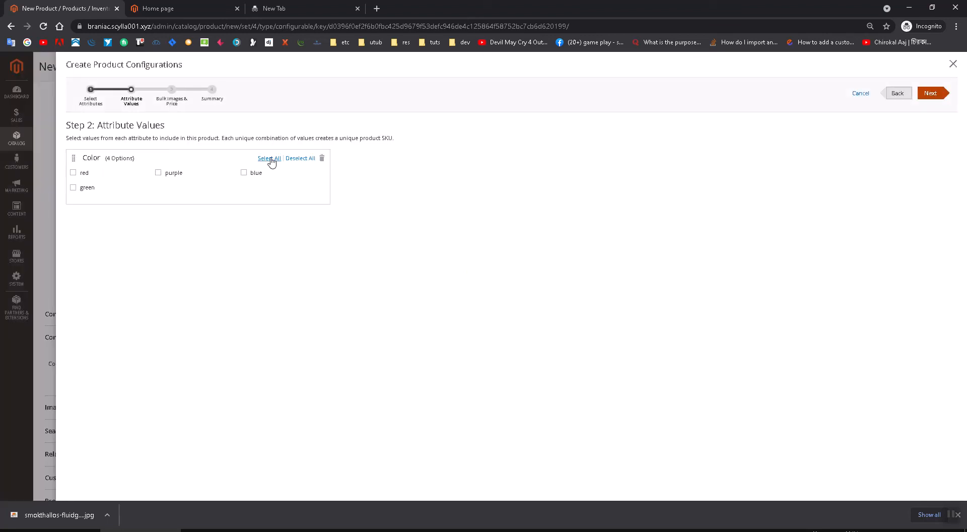
left_click(268, 158)
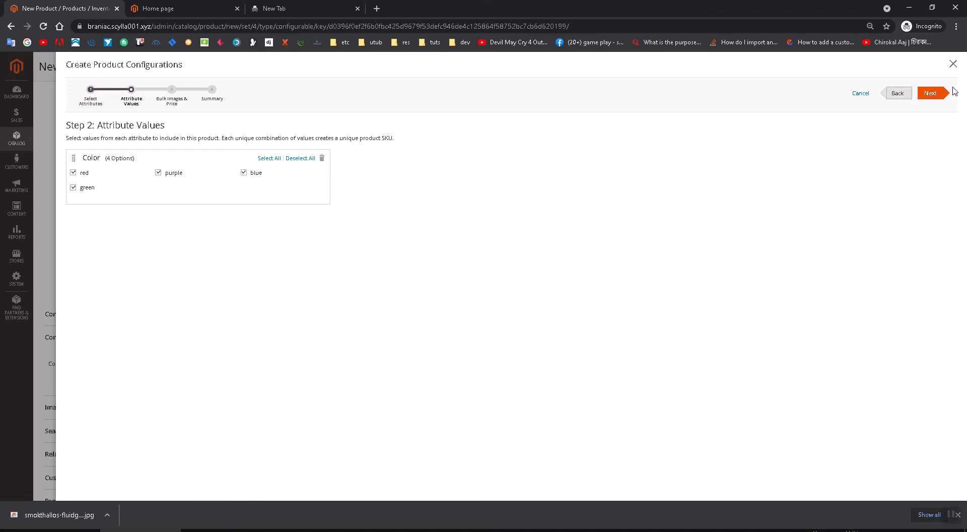
left_click(931, 93)
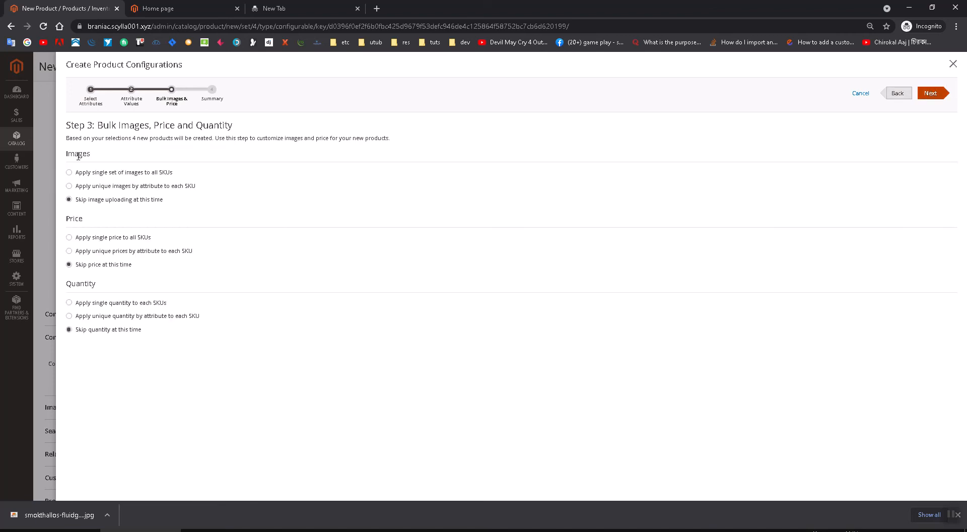
mouse_move(77, 295)
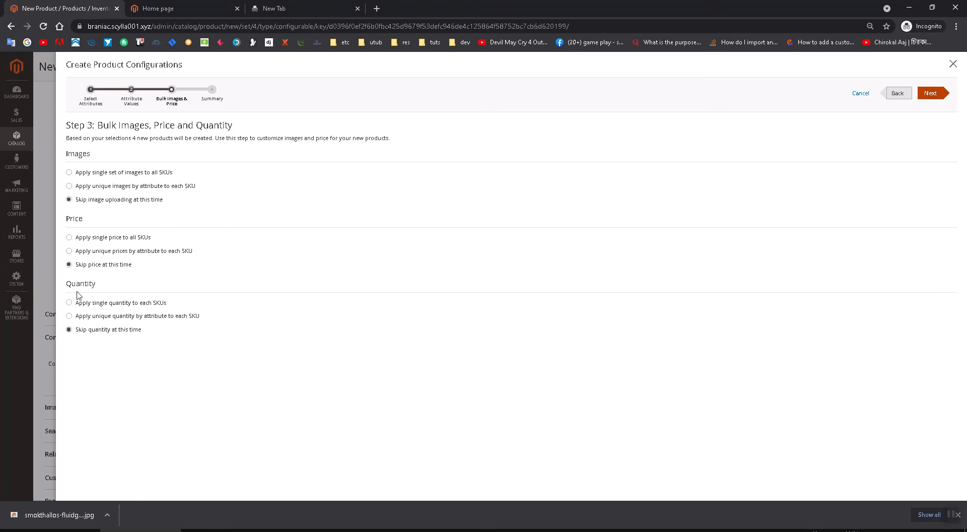
mouse_move(175, 202)
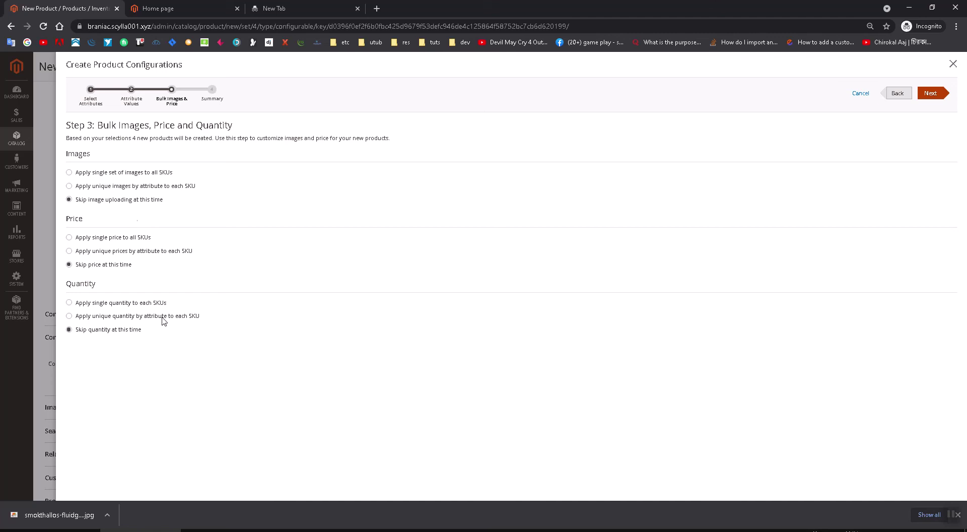
mouse_move(119, 308)
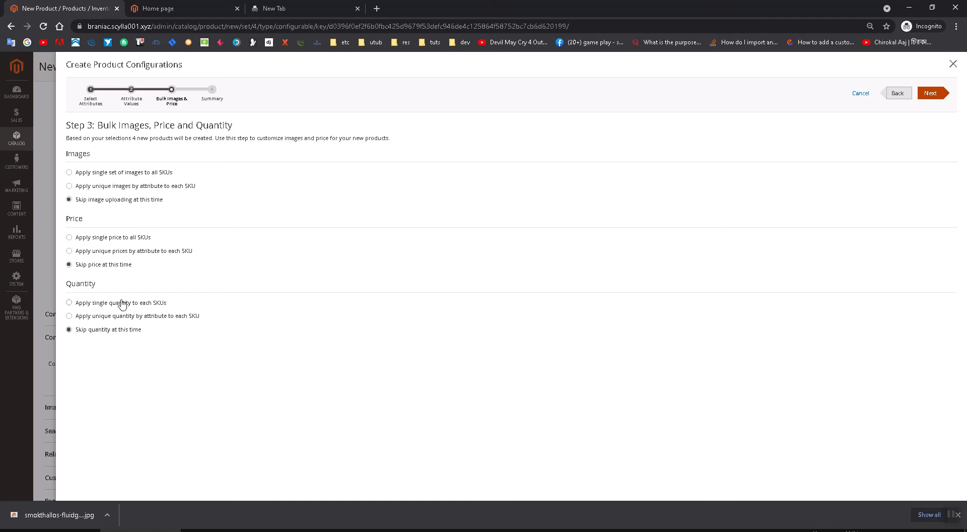
Apply a single quantity of 12 to each SKU and generate the four color variations
left_click(68, 303)
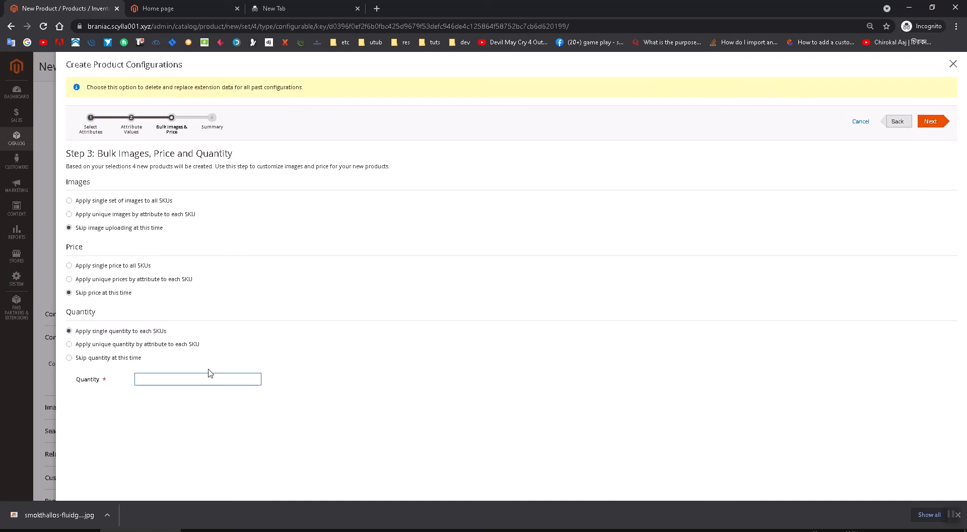
type("12")
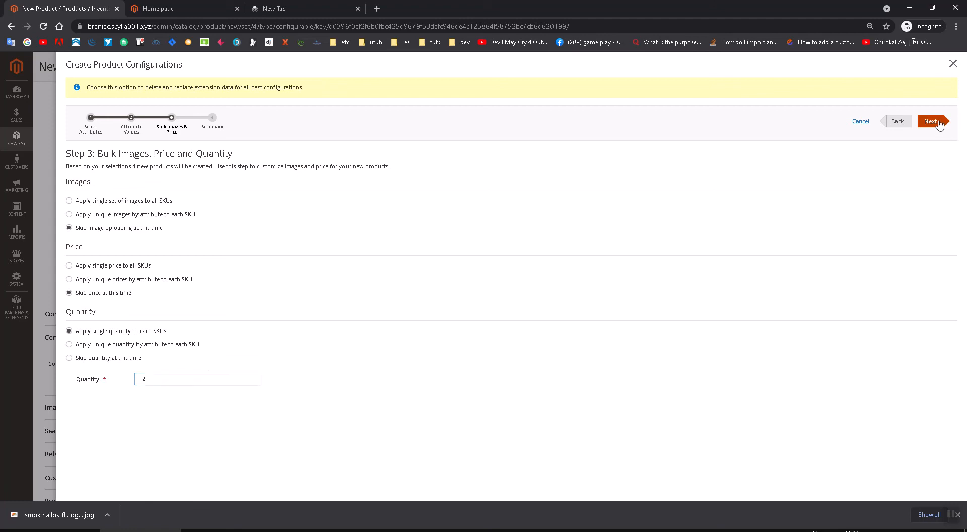
left_click(931, 121)
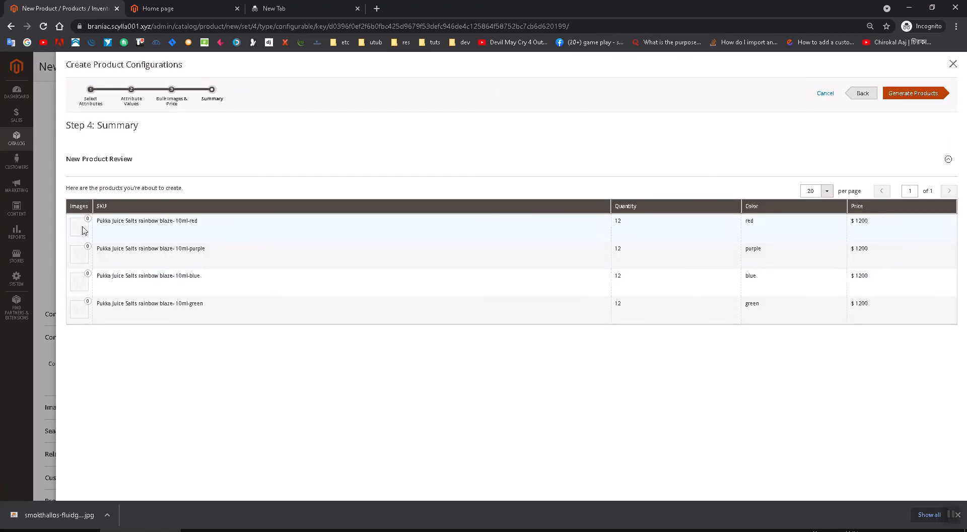
mouse_move(810, 350)
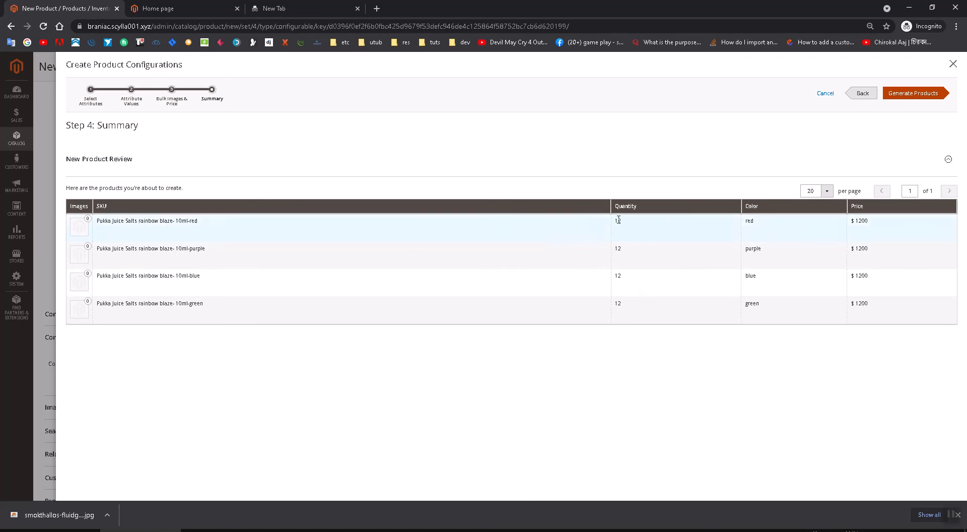
left_click(915, 93)
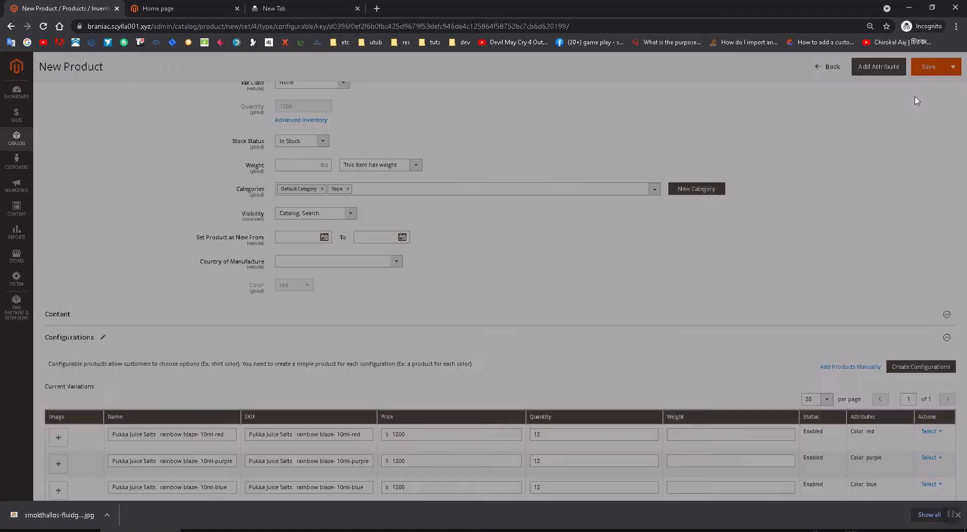
scroll("down", 3)
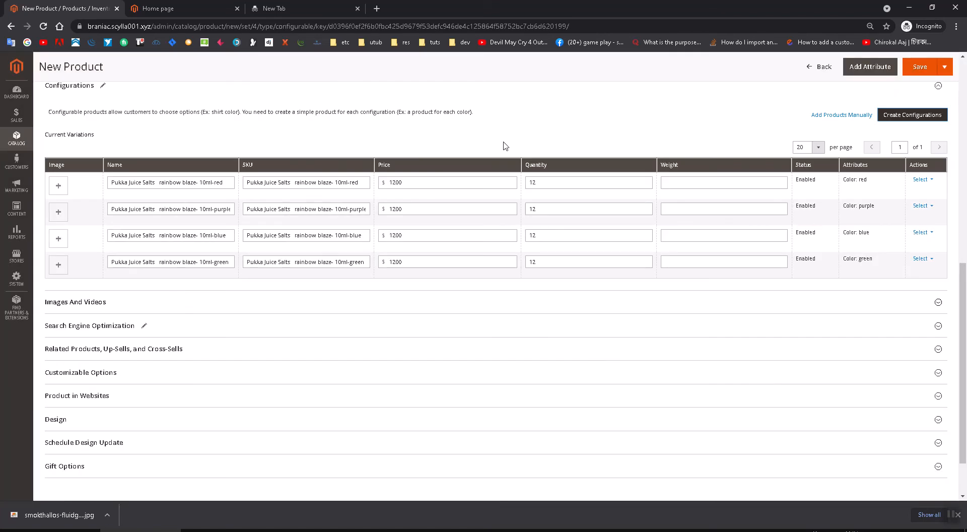
mouse_move(960, 241)
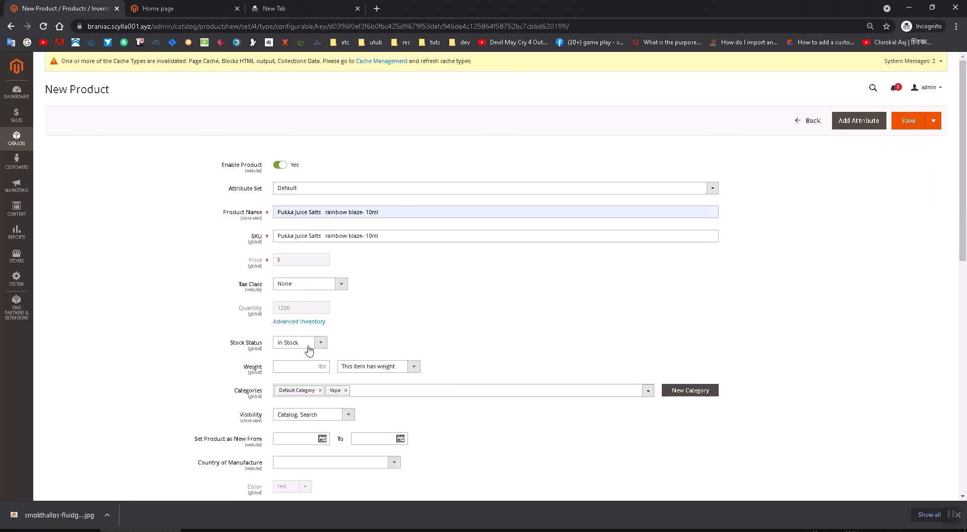
mouse_move(256, 310)
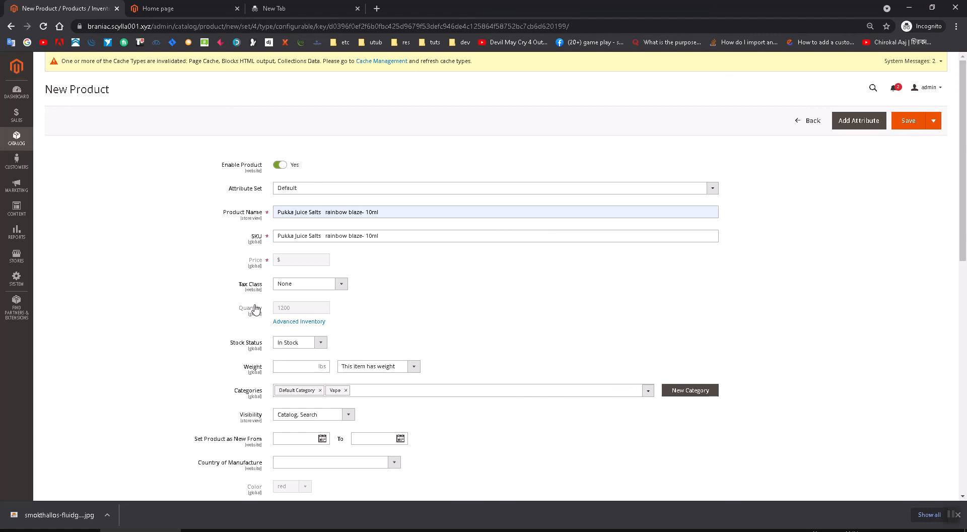
scroll("down", 3)
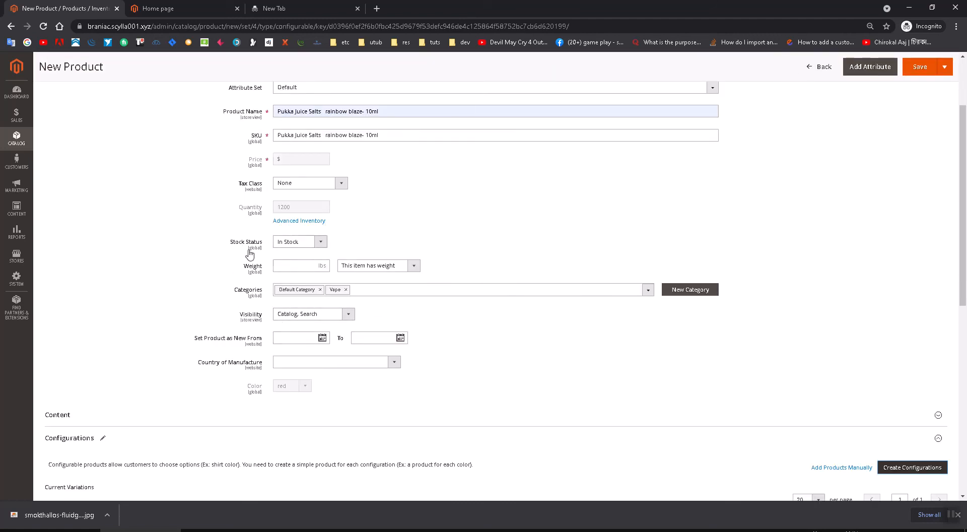
left_click(307, 314)
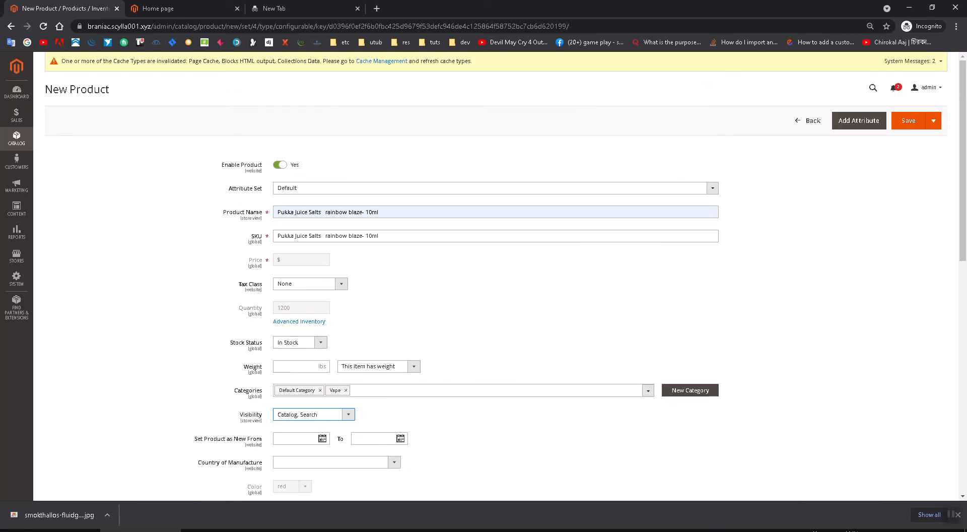
left_click(908, 121)
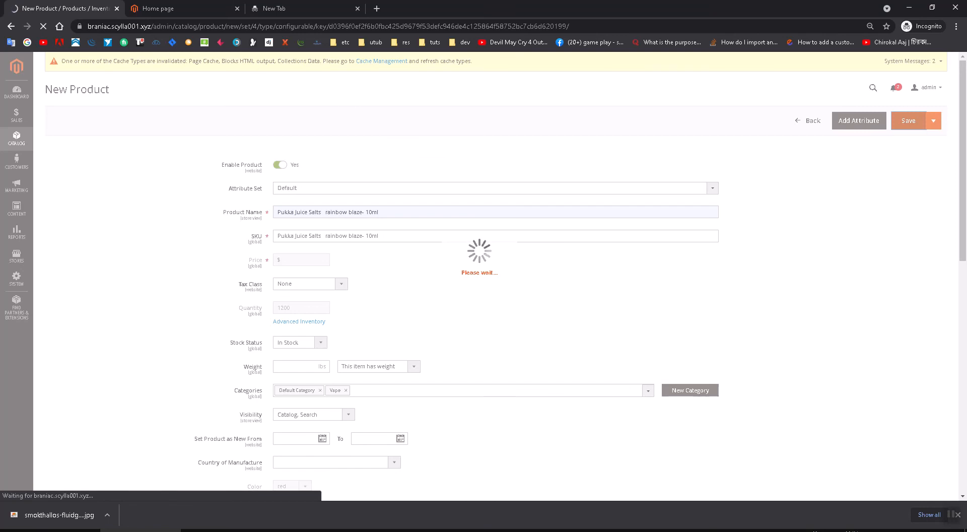
mouse_move(176, 9)
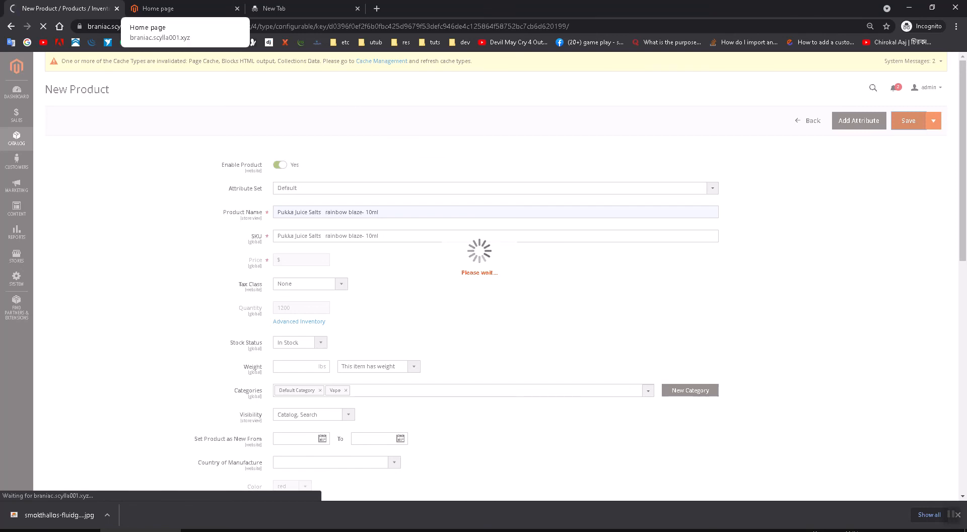
mouse_move(536, 227)
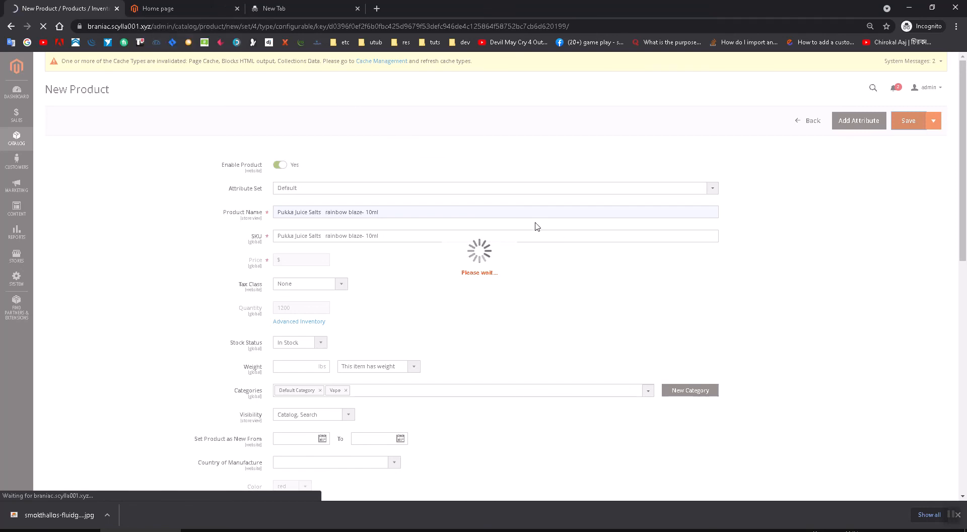
Save the Pukka Juice Salts rainbow blaze- 10ml product and switch to the storefront Home page
left_click(909, 121)
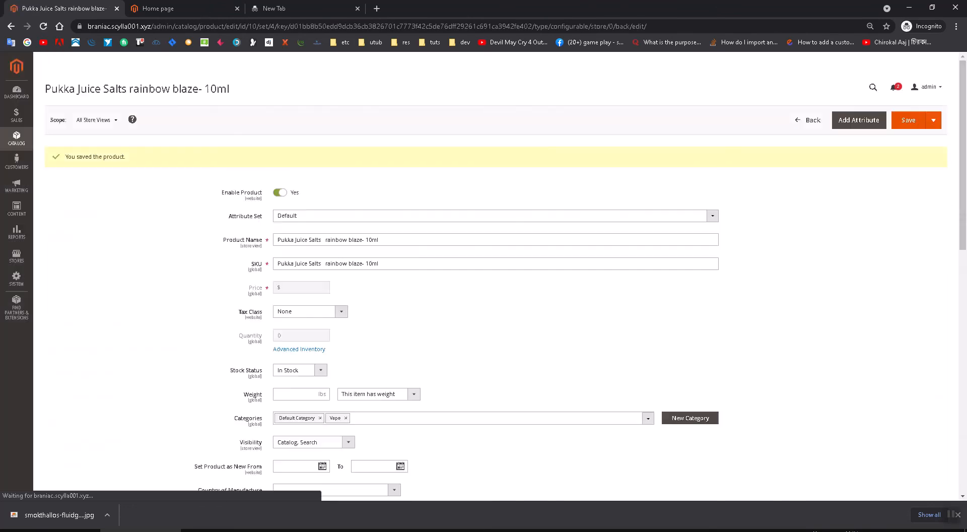
left_click(169, 9)
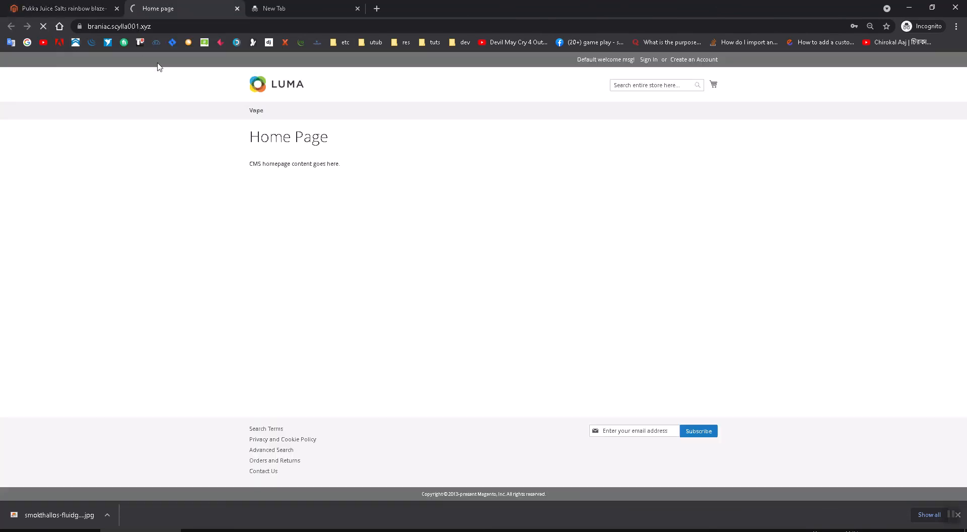
mouse_move(570, 170)
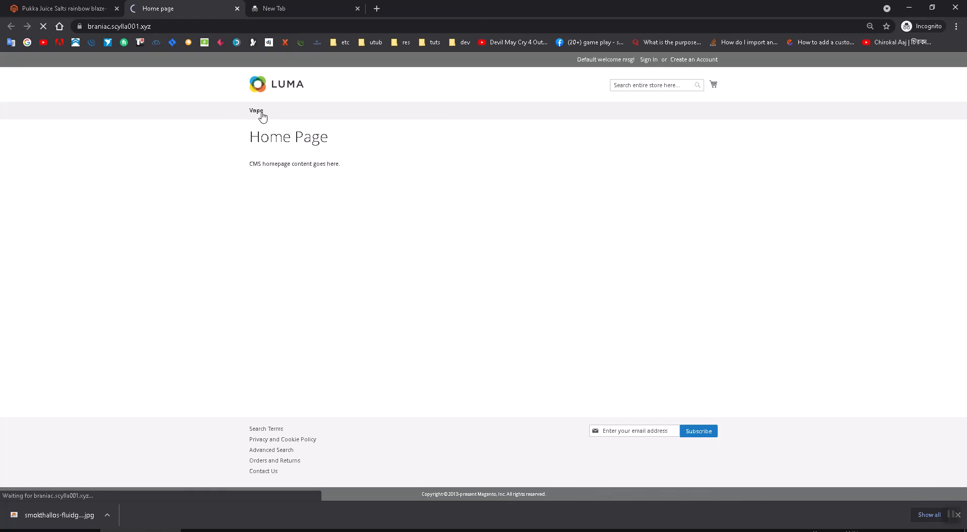
From the Vape category listing, open the Pukka Juice Salts rainbow blaze- 10ml product page
left_click(256, 111)
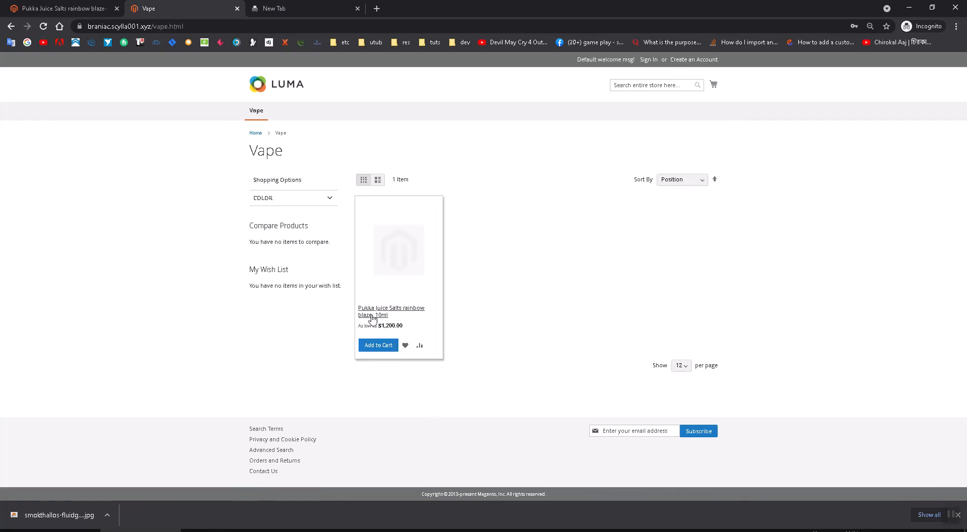
mouse_move(377, 323)
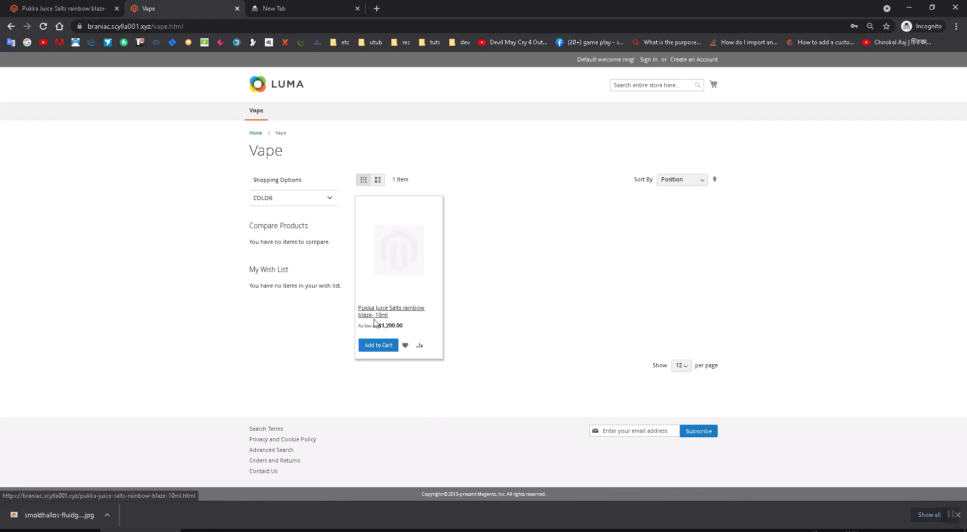
left_click(373, 314)
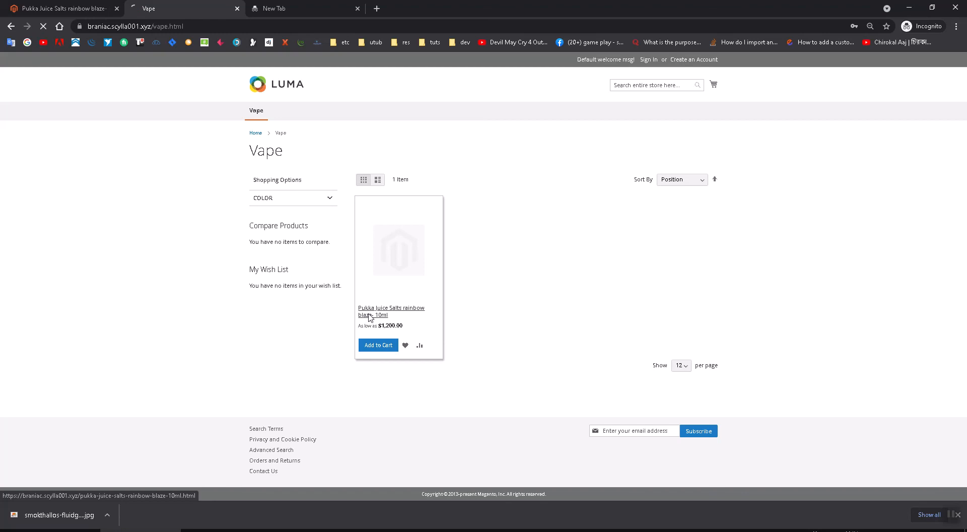
left_click(391, 312)
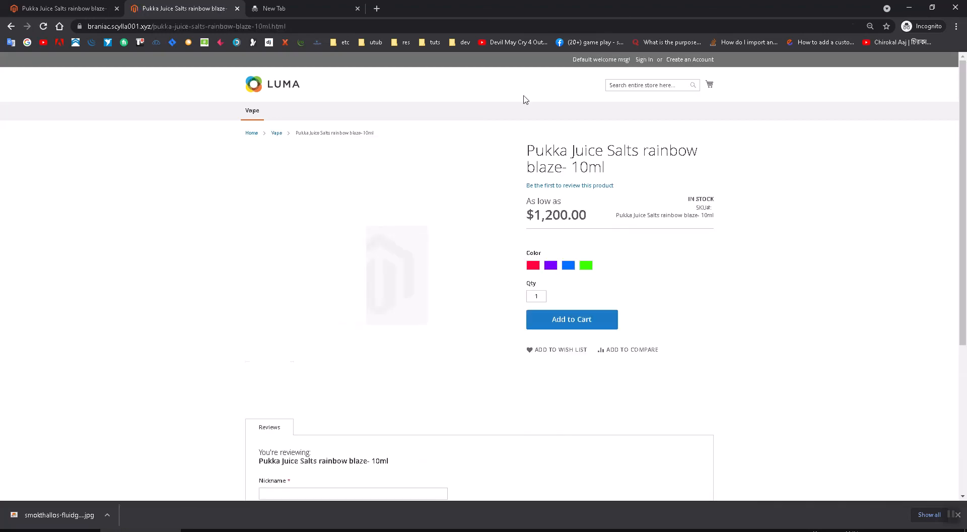
Choose the Red then Blue swatches to confirm the color label changes, then return to admin
left_click(568, 265)
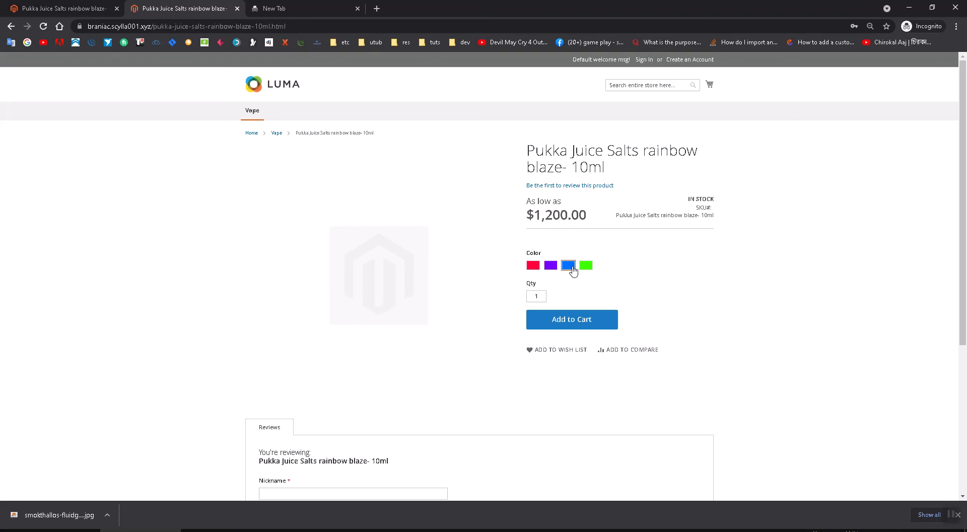
left_click(533, 266)
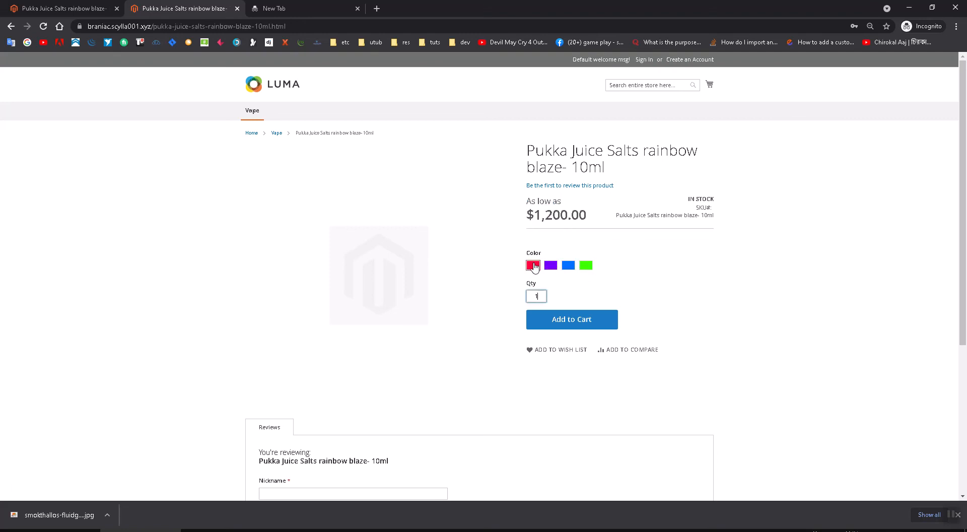
mouse_move(515, 278)
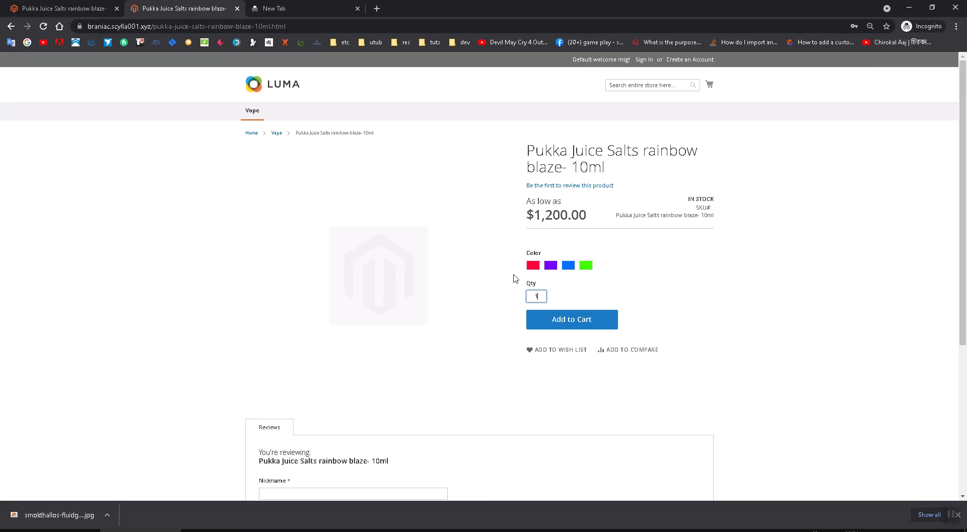
left_click(533, 265)
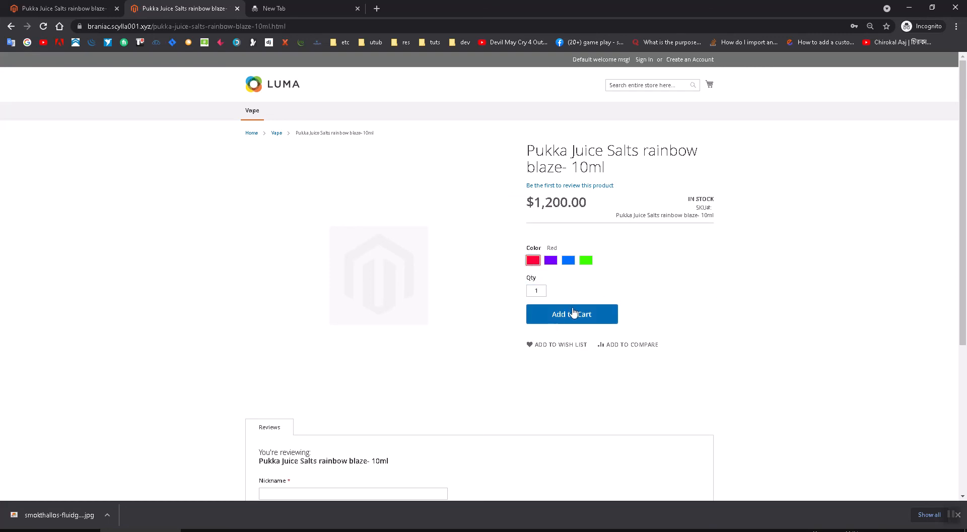
left_click(568, 260)
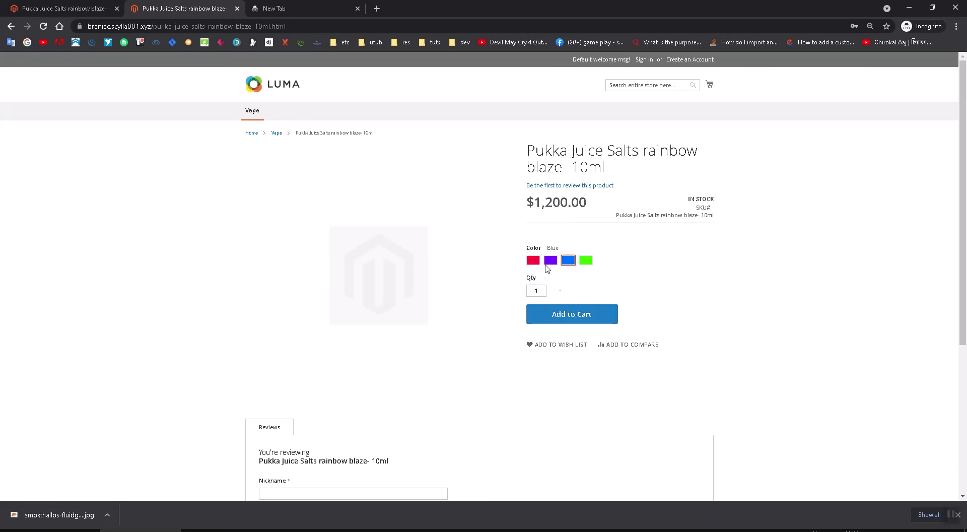
left_click(61, 9)
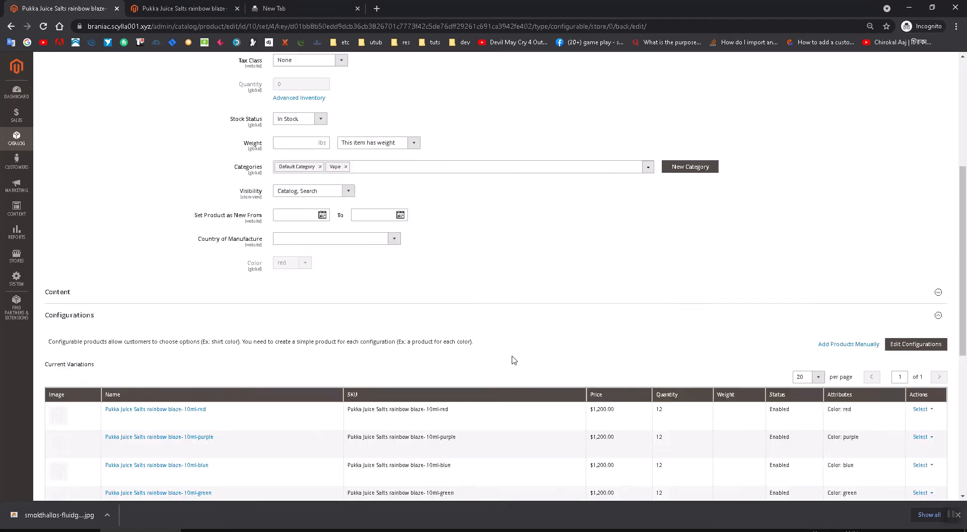
Review the four enabled color variations in the Current Variations grid, then return to the storefront product page
scroll("down", 3)
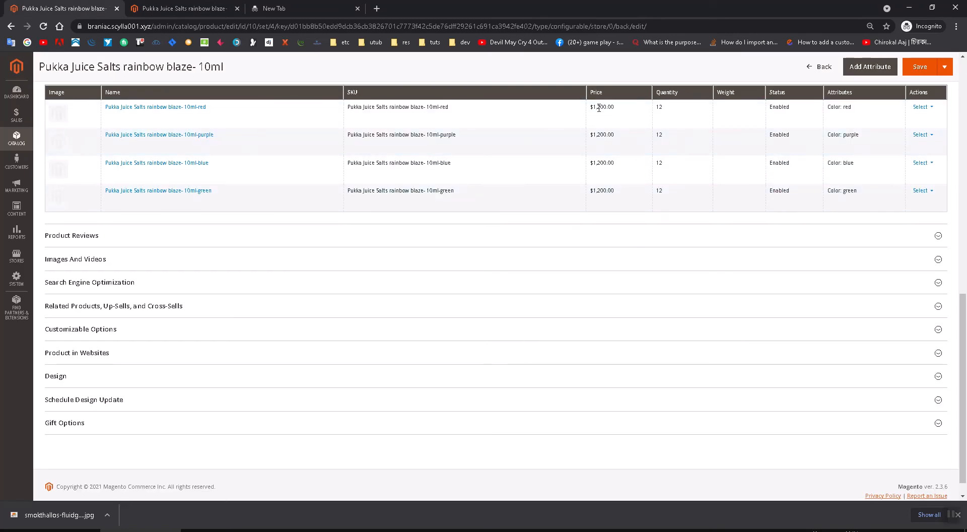
left_click(920, 66)
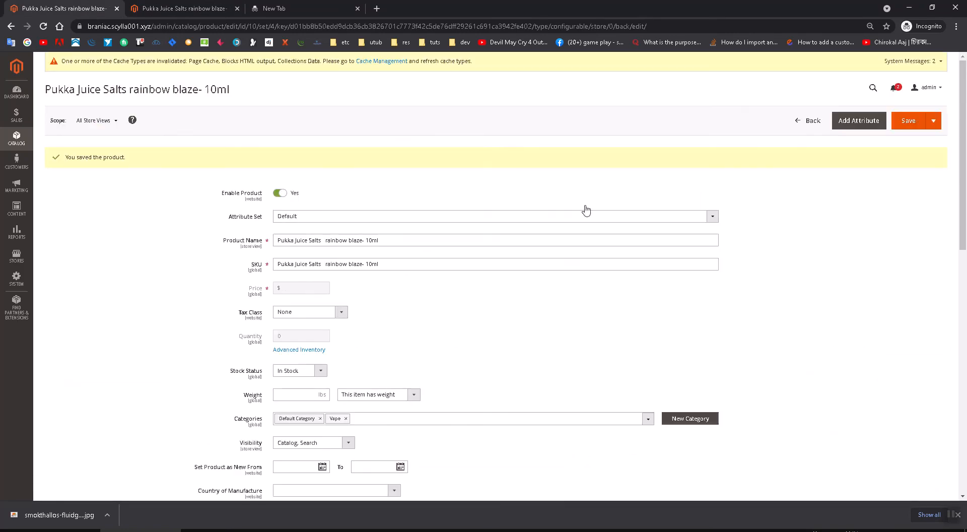
left_click(187, 9)
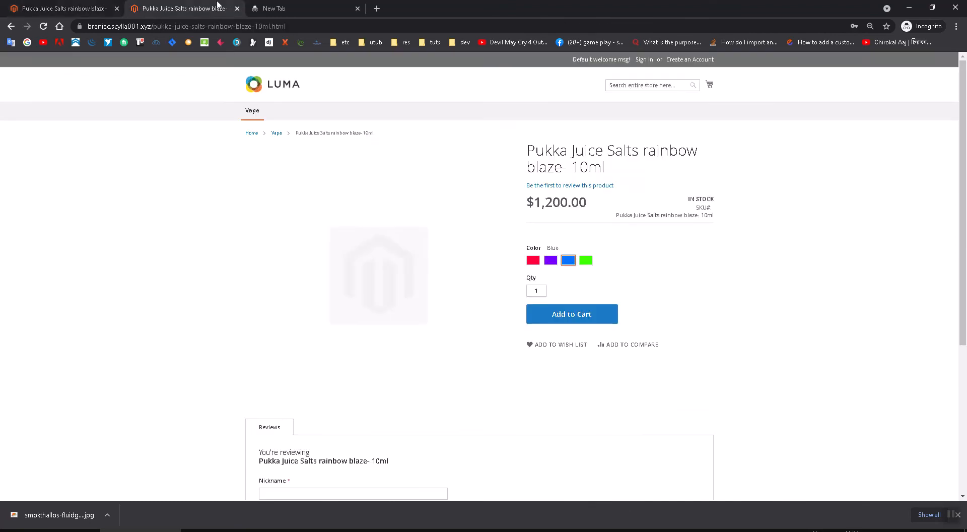